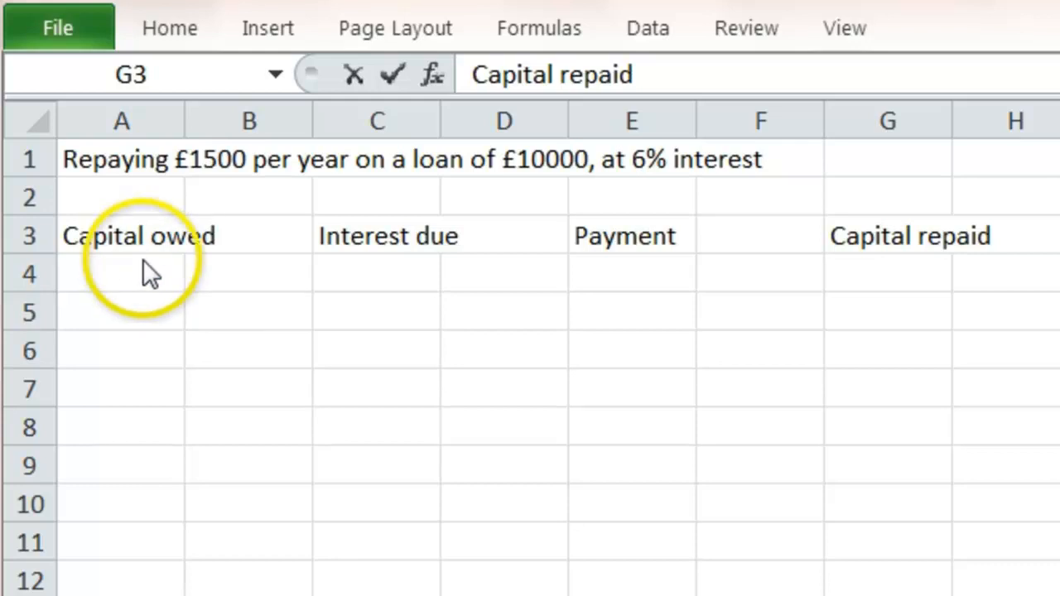
# - Enter capital owed 10000 in A4 and interest =0.06*A4 in C4, giving 600
pyautogui.click(122, 273)
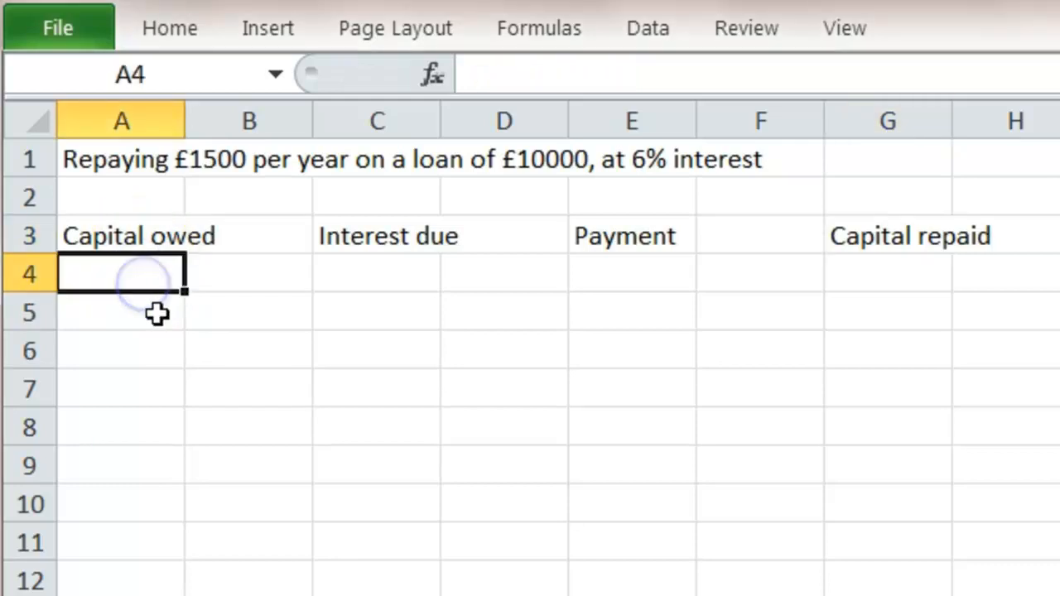
pyautogui.write('10000')
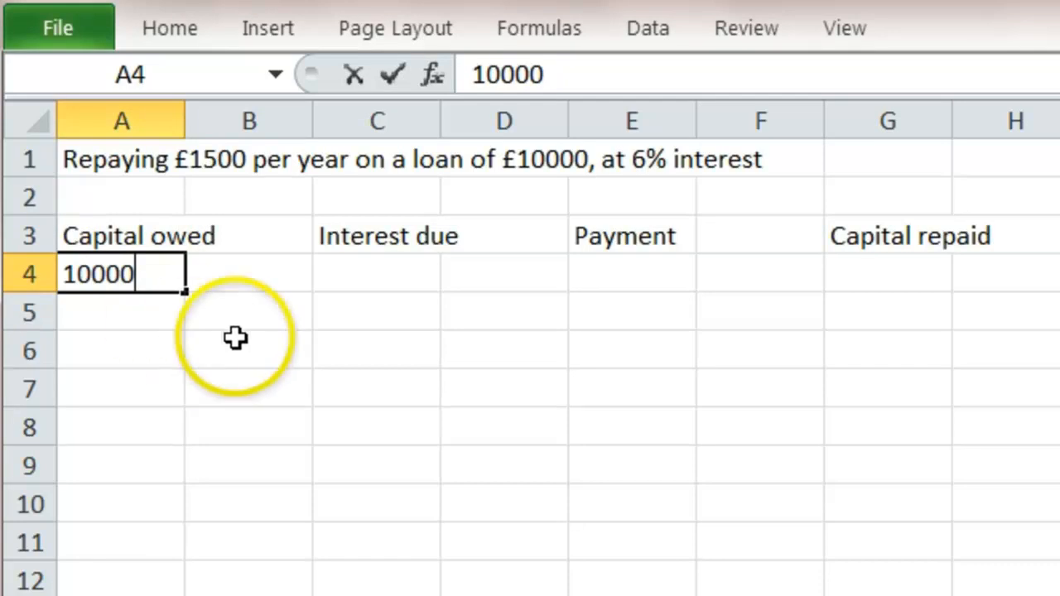
pyautogui.click(376, 273)
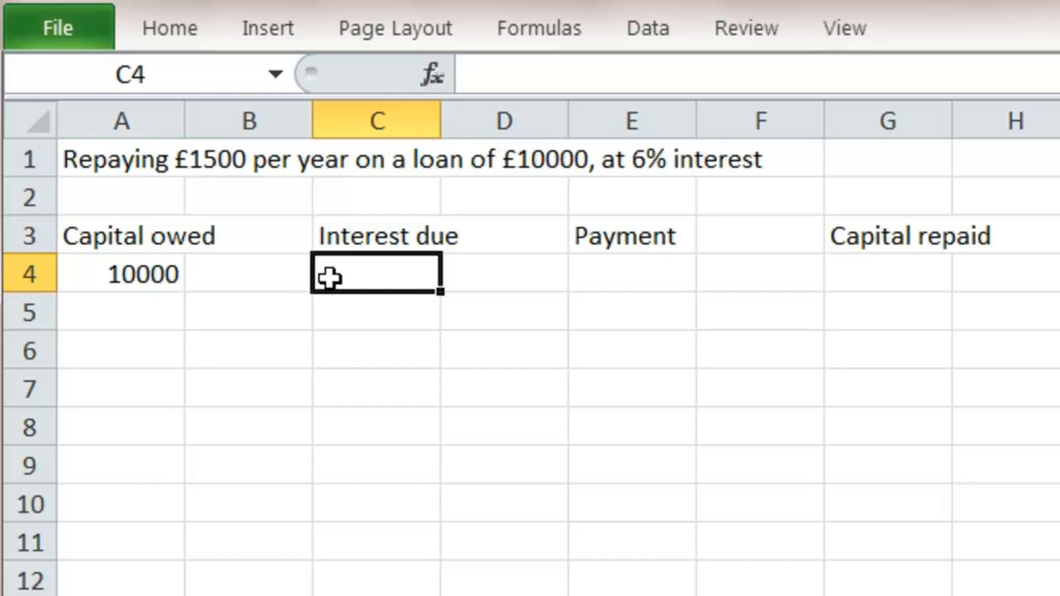
pyautogui.write('=0')
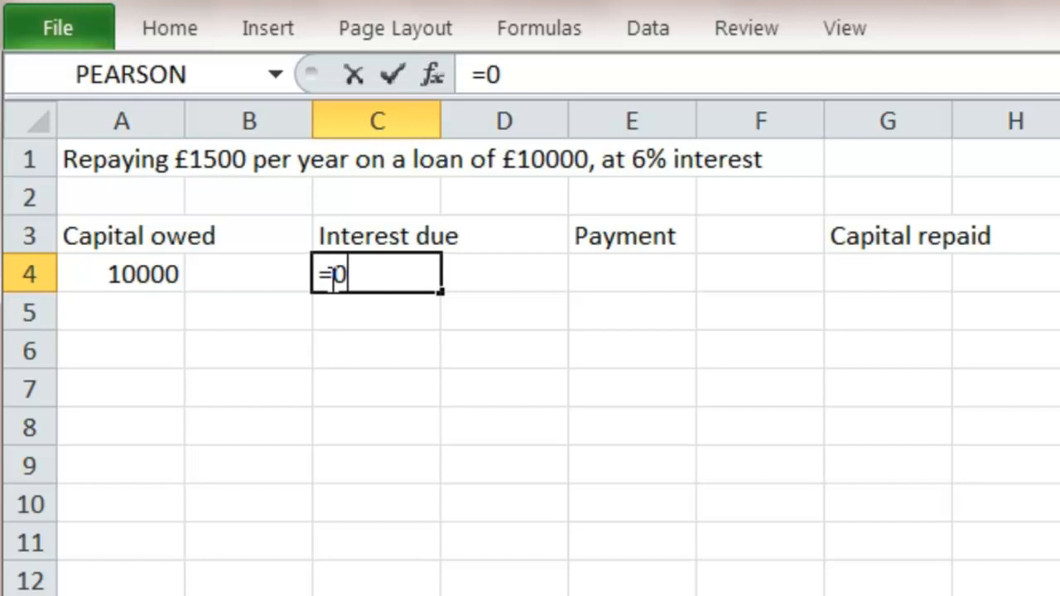
pyautogui.write('.06')
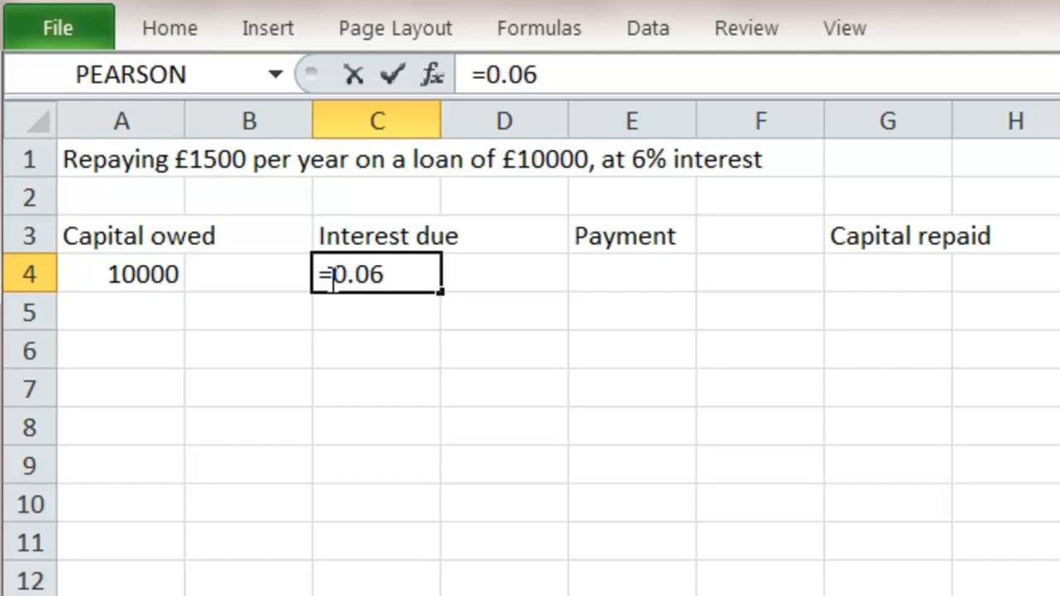
pyautogui.write('*')
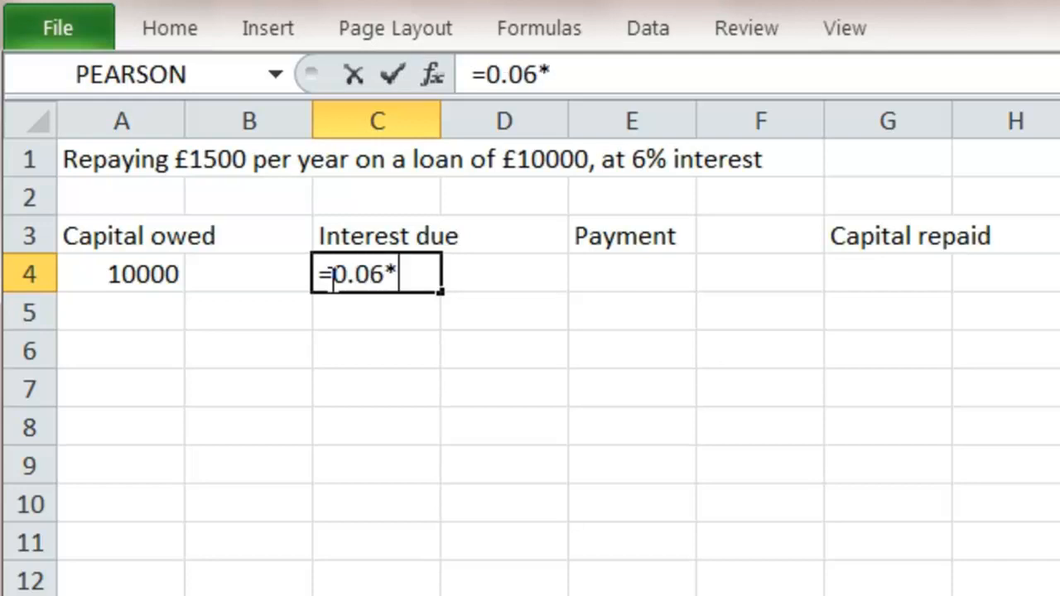
pyautogui.click(143, 275)
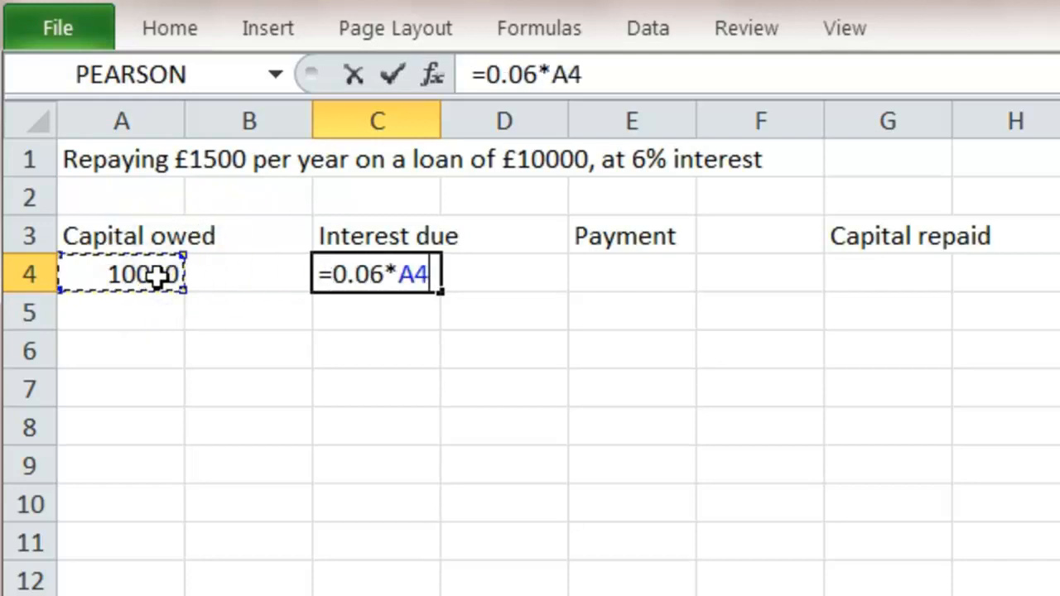
pyautogui.press('enter')
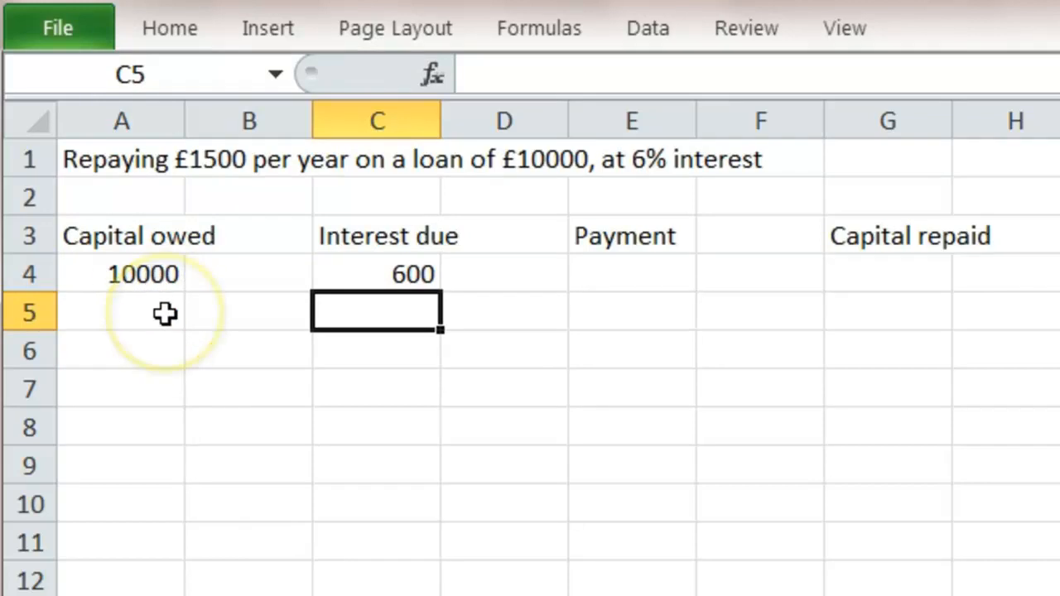
# - Enter a 1500 payment in E4 and fill it down the Payment column to row 10
pyautogui.click(631, 274)
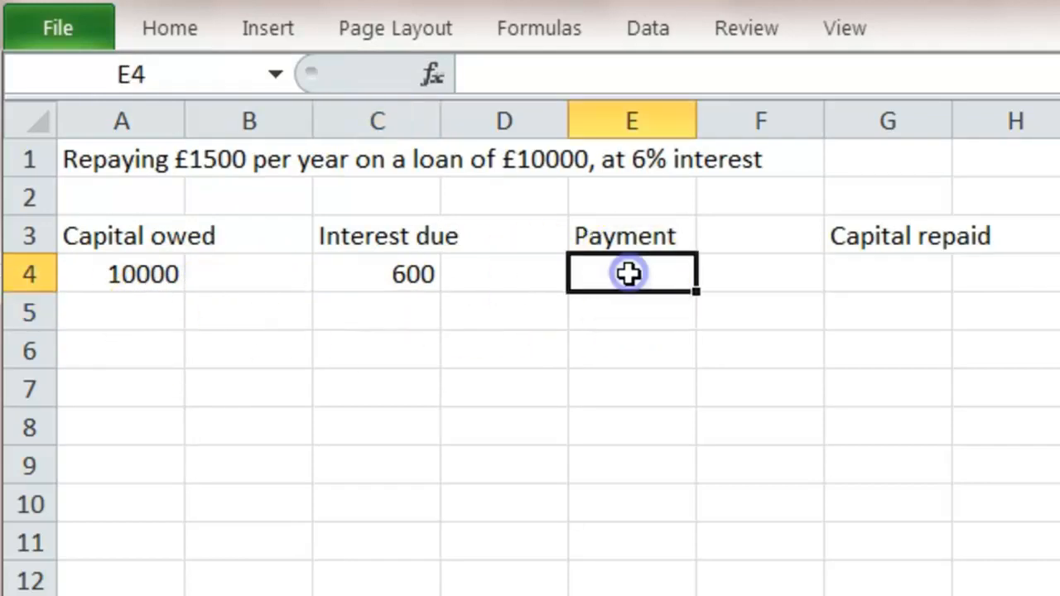
pyautogui.write('1500')
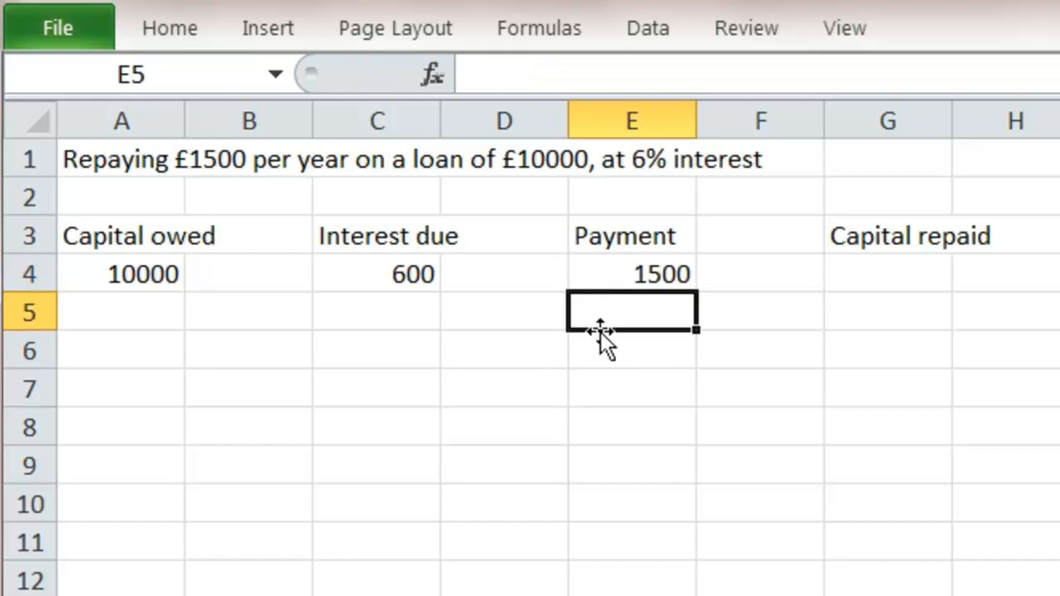
pyautogui.click(632, 275)
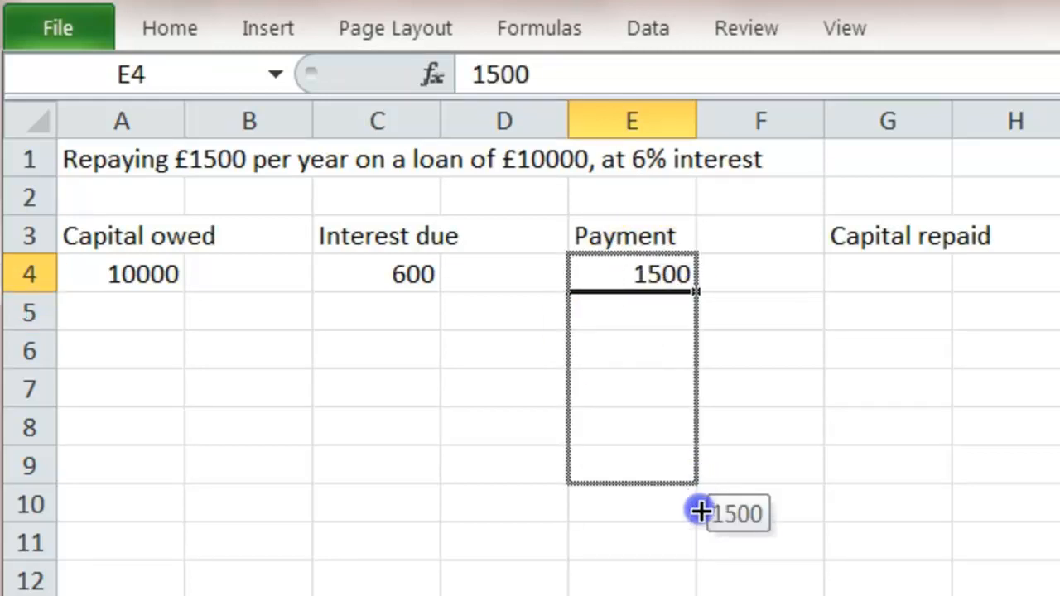
pyautogui.moveTo(696, 291); pyautogui.dragTo(695, 505)
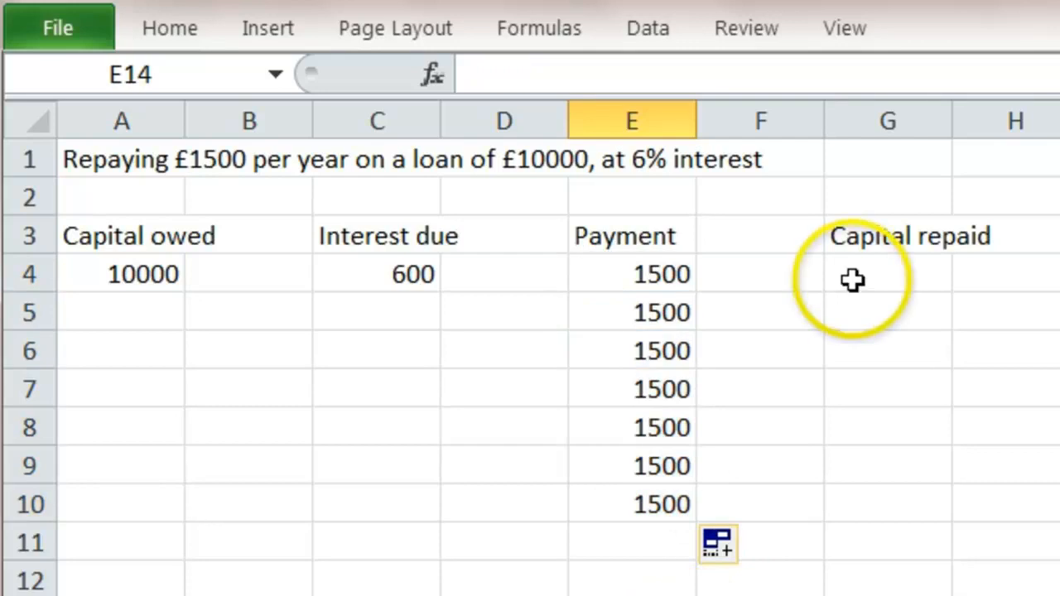
pyautogui.click(888, 274)
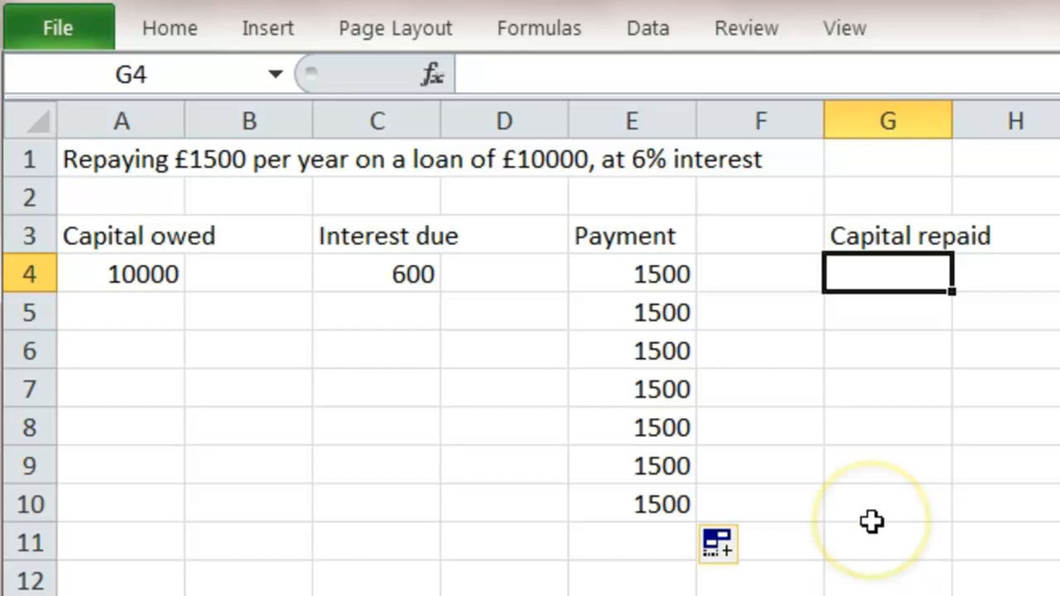
pyautogui.moveTo(871, 512)
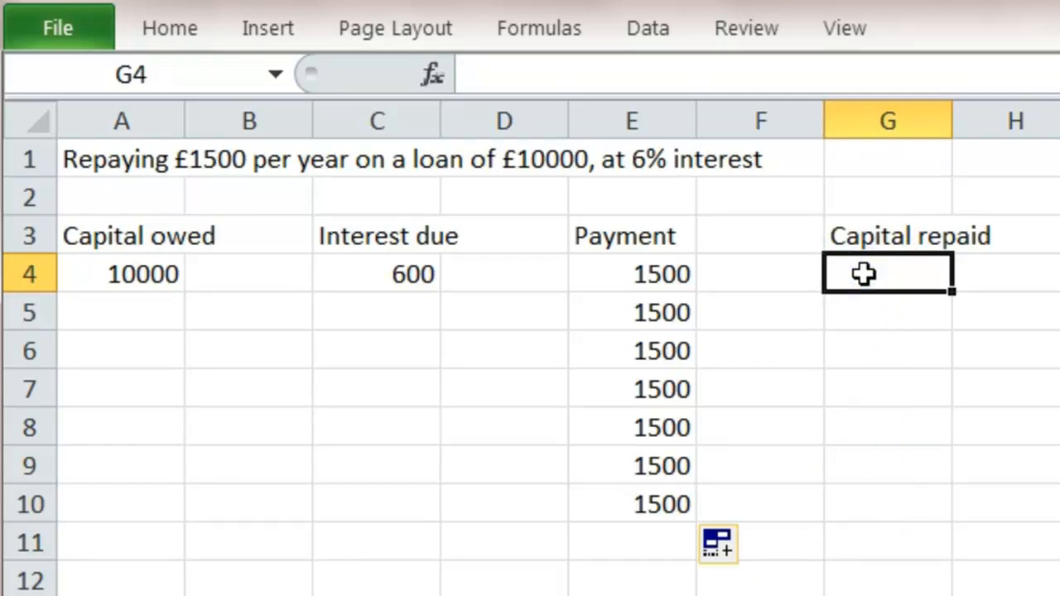
# - Build the capital repaid formula =E4-C4 in G4, payment minus interest, giving 900
pyautogui.click(631, 273)
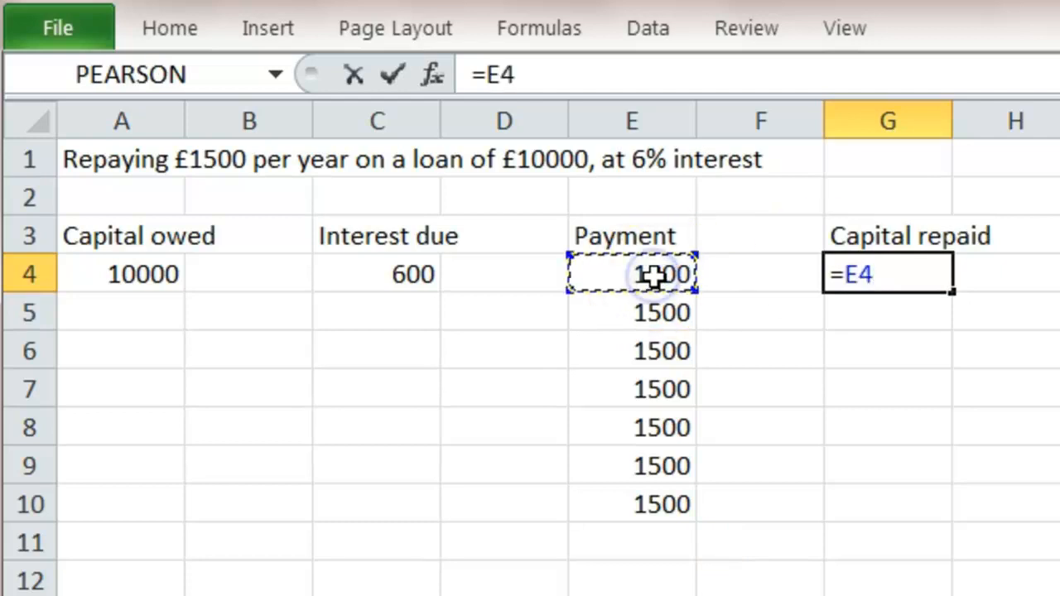
pyautogui.write('-')
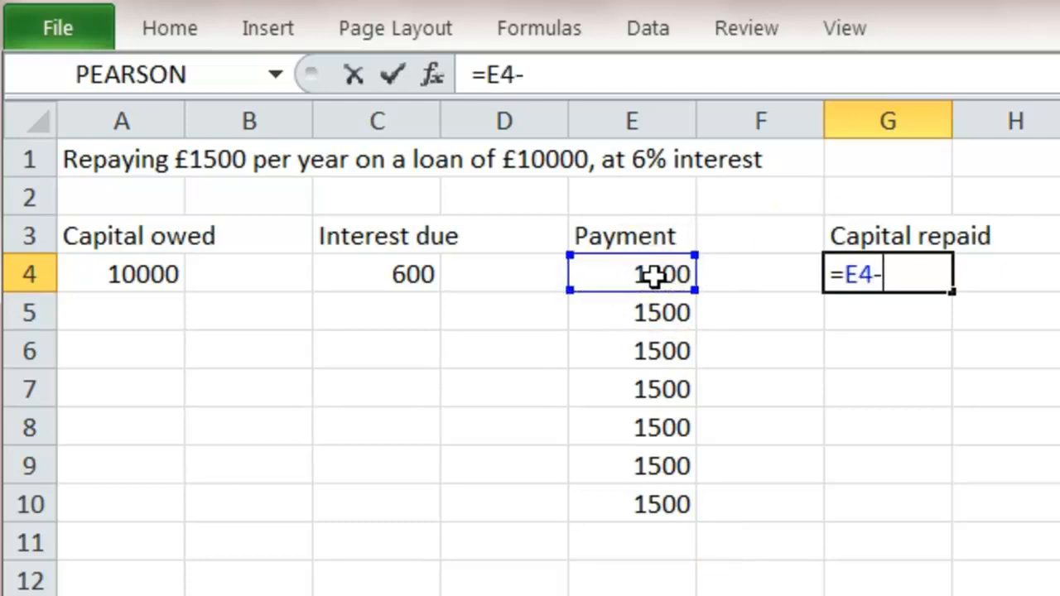
pyautogui.click(377, 275)
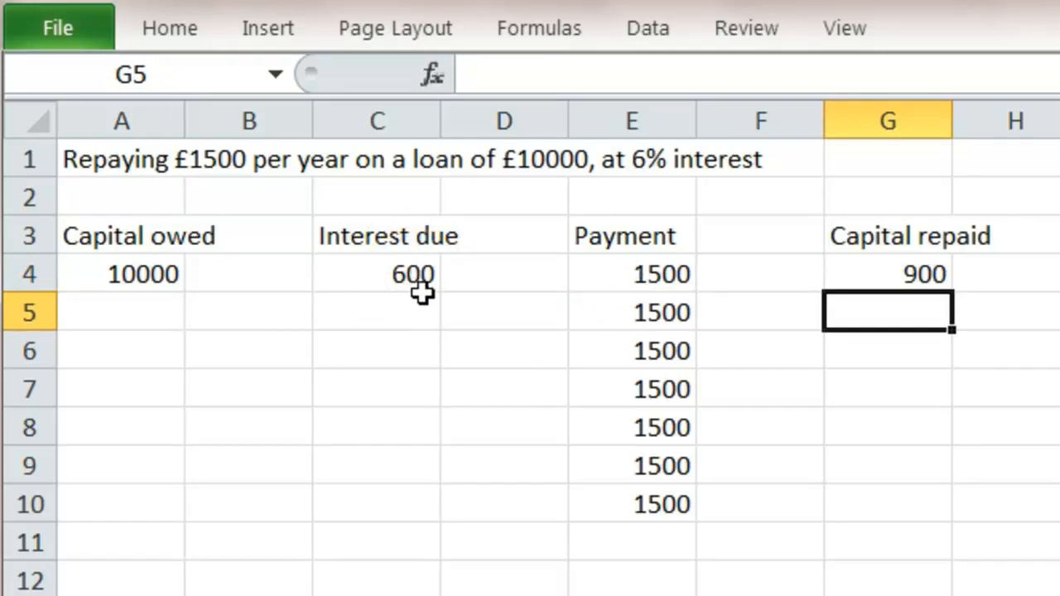
# - Set A5 to previous capital minus capital repaid (=A4-G4, 9100) and fill down to row 11
pyautogui.click(121, 311)
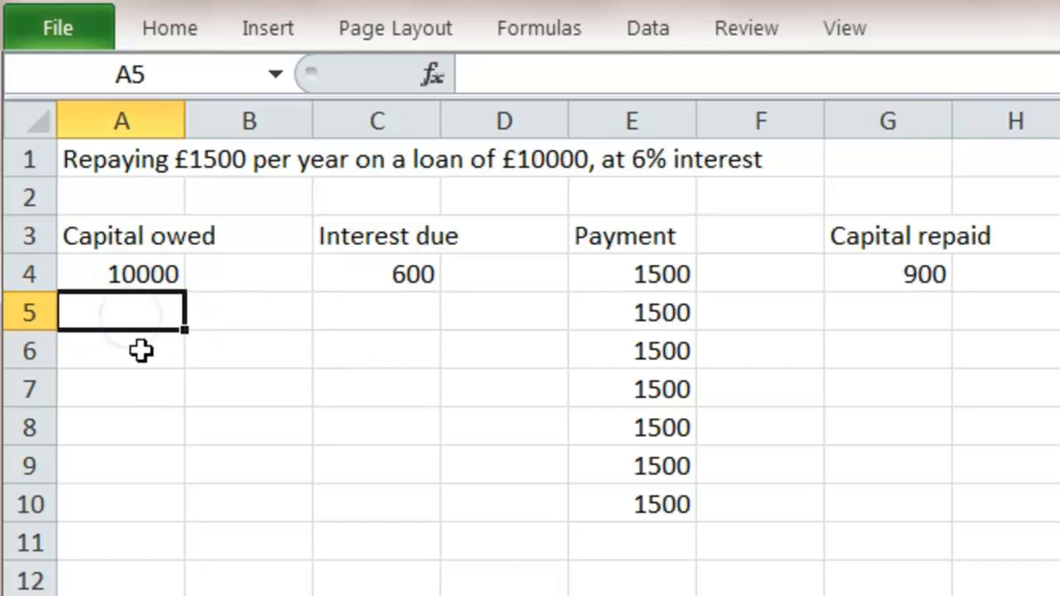
pyautogui.moveTo(132, 318)
pyautogui.write('=')
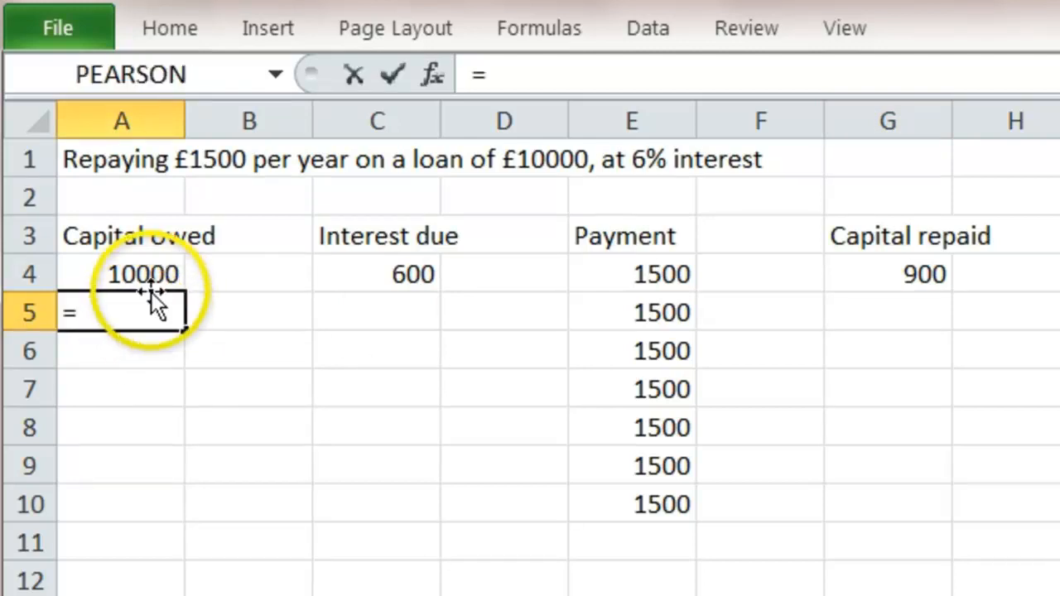
pyautogui.click(123, 273)
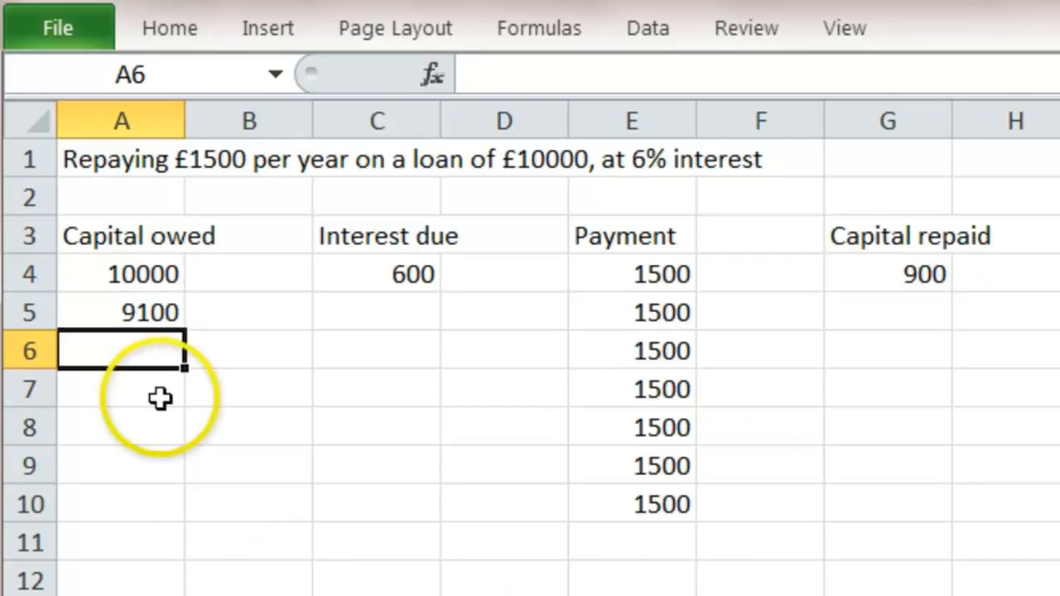
pyautogui.click(133, 311)
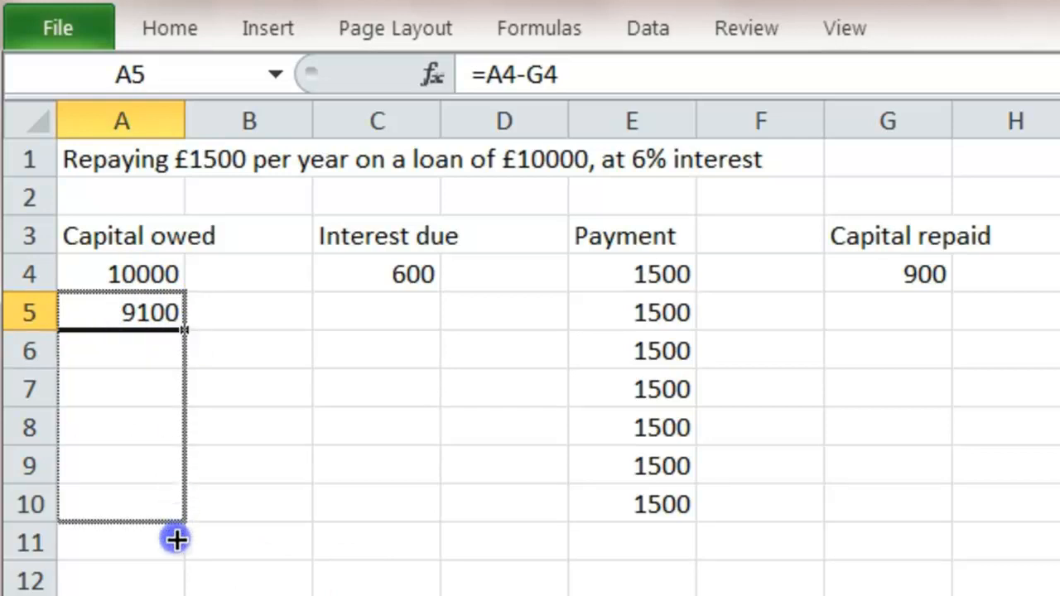
pyautogui.moveTo(176, 313); pyautogui.dragTo(181, 544)
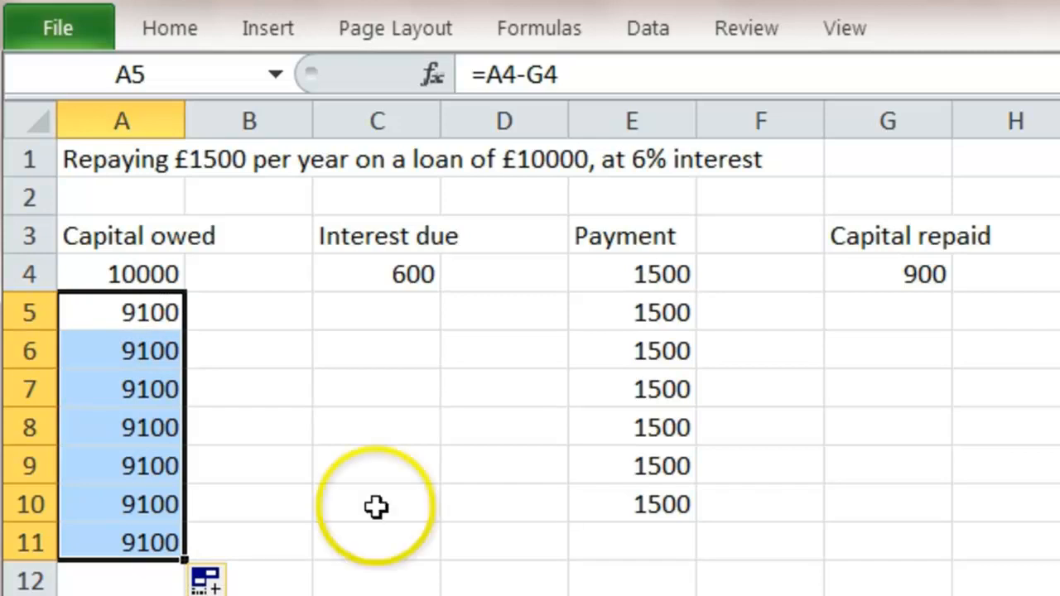
# - Fill the interest due and capital repaid formulas down to row 11
pyautogui.click(377, 275)
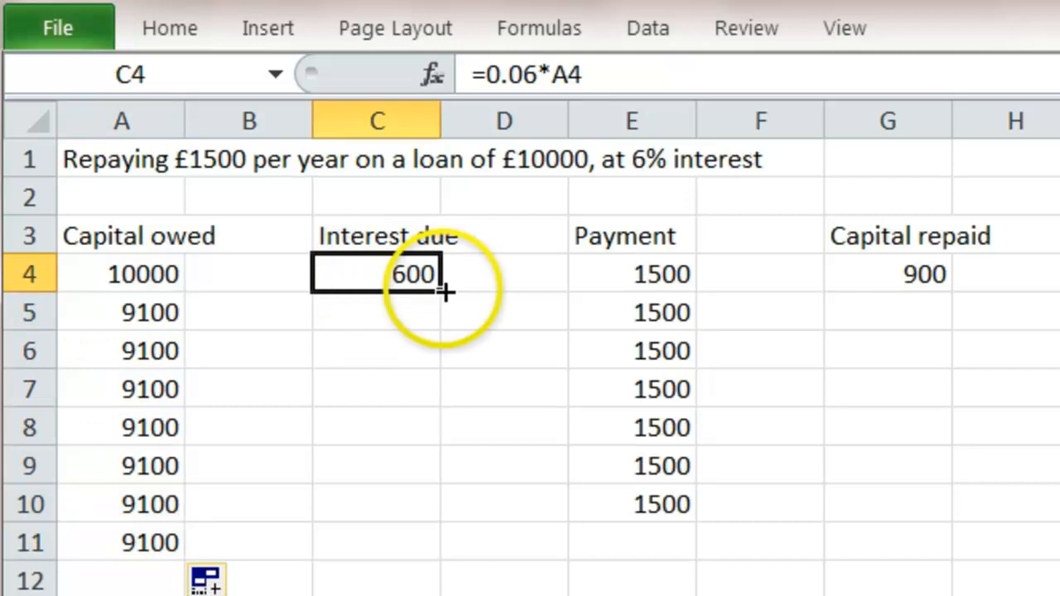
pyautogui.moveTo(446, 292); pyautogui.dragTo(446, 543)
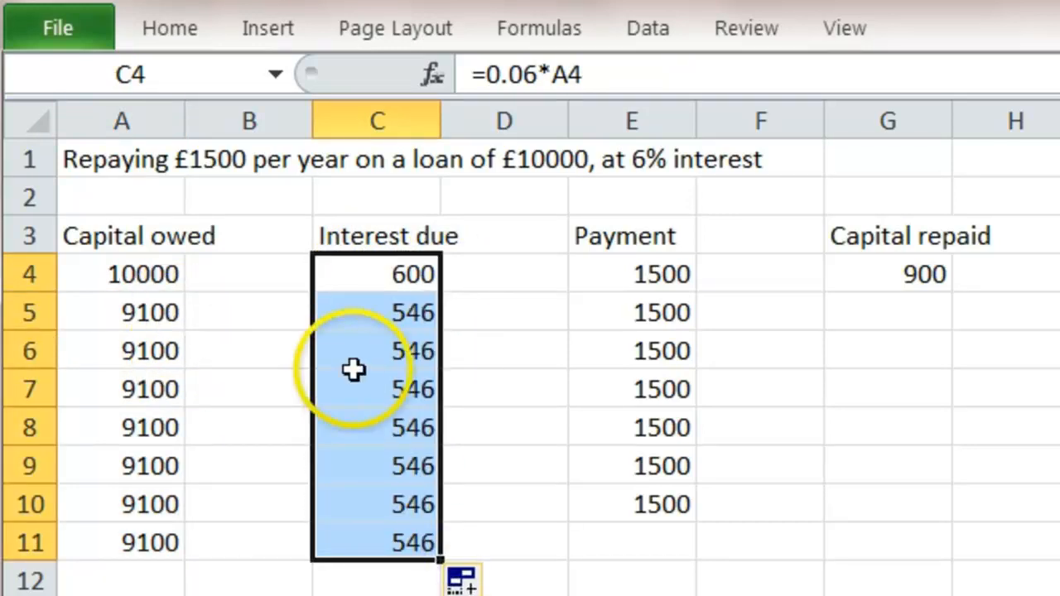
pyautogui.moveTo(342, 334)
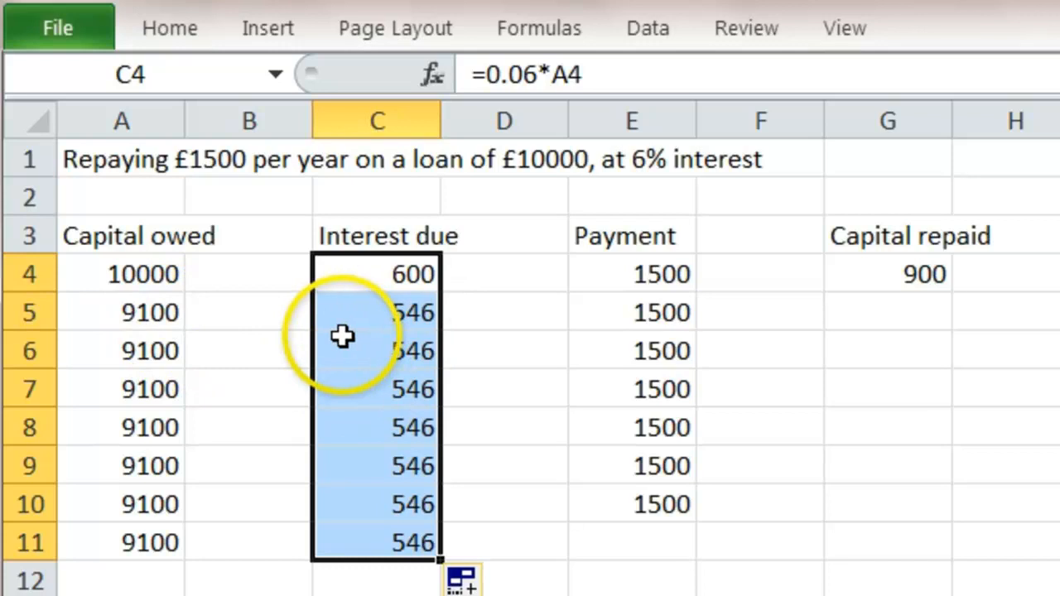
pyautogui.moveTo(671, 533)
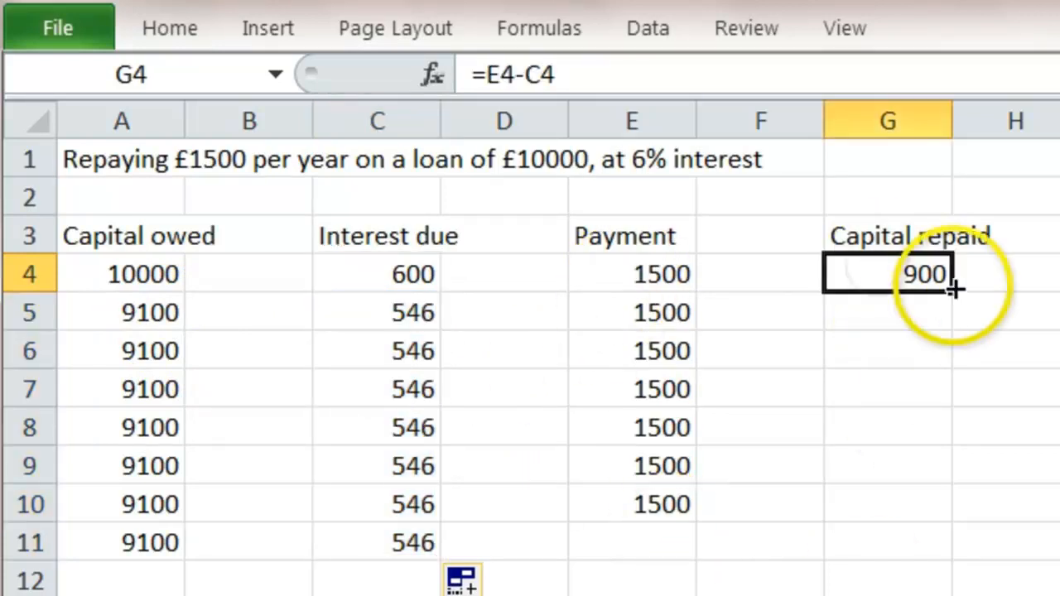
pyautogui.moveTo(952, 288); pyautogui.dragTo(952, 544)
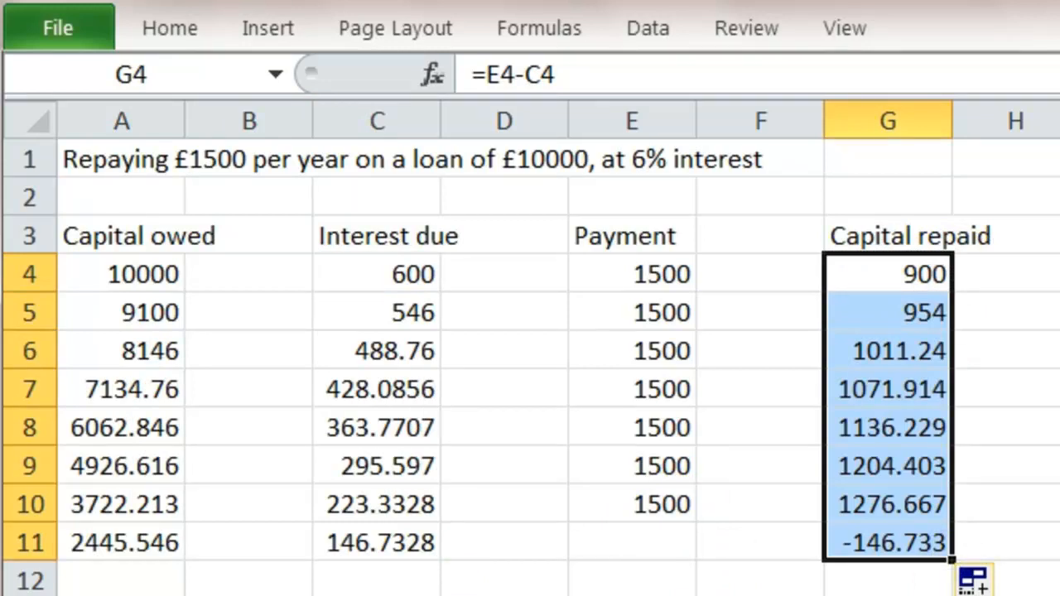
pyautogui.moveTo(83, 325)
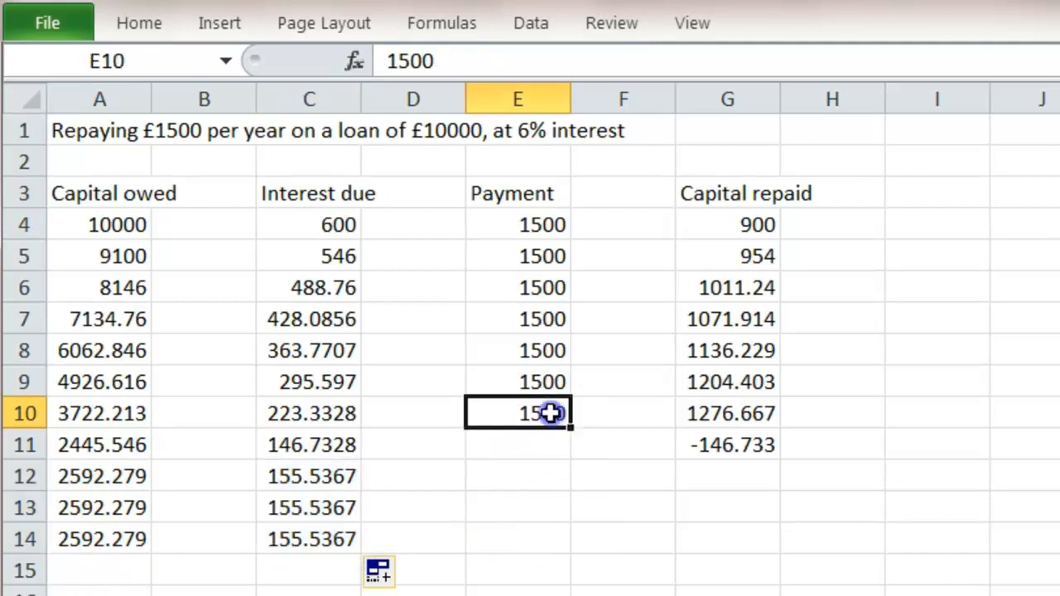
# - Extend the 1500 payments and row 12 formulas down to row 14, capital owed turning negative
pyautogui.moveTo(557, 429); pyautogui.dragTo(544, 540)
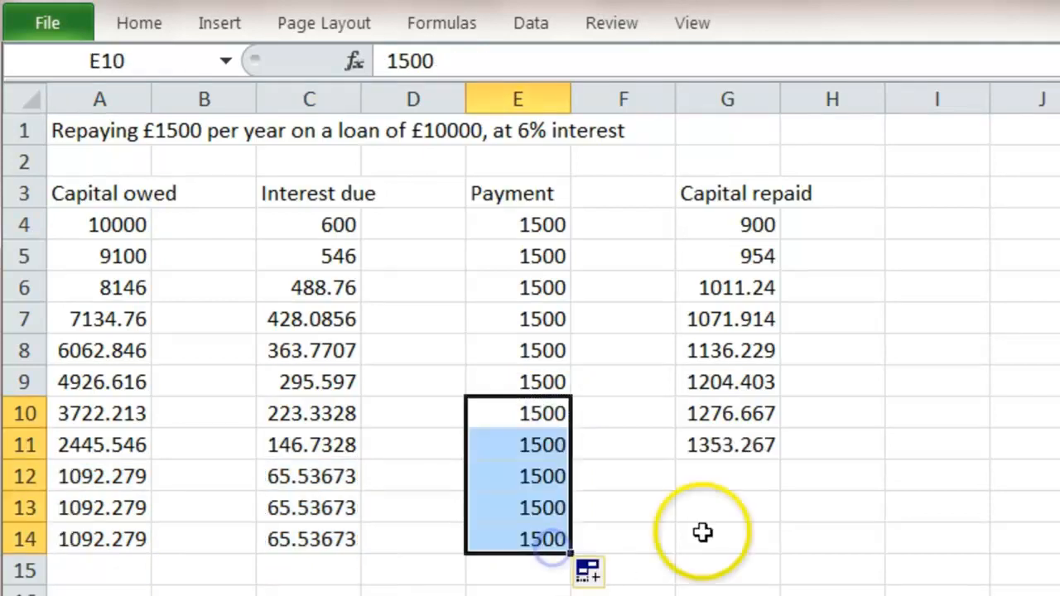
pyautogui.click(727, 444)
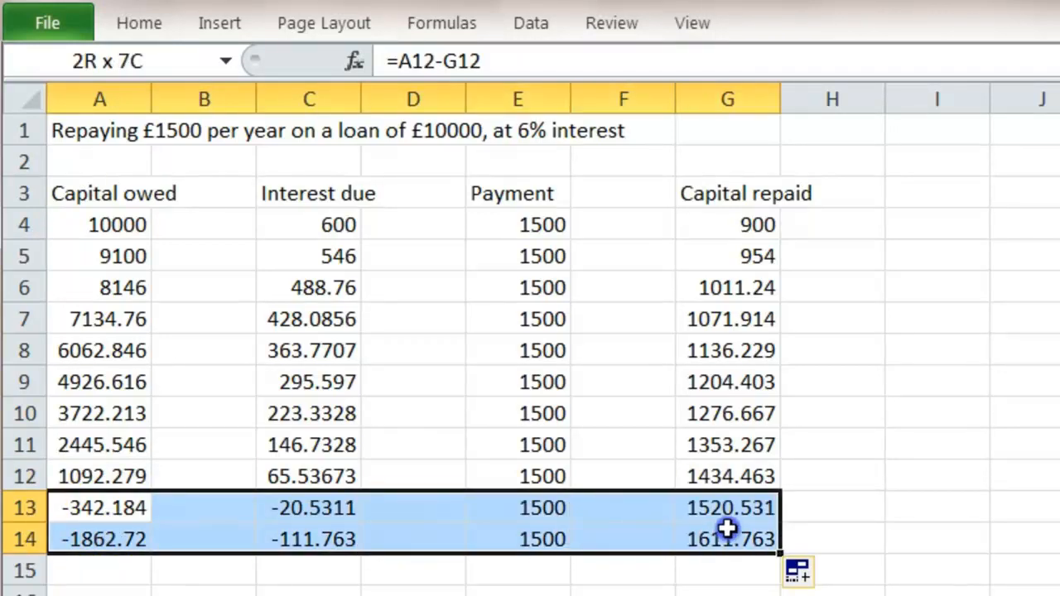
# - Clear rows 13–14 and make the row 12 payment =A12+C12, giving 1157.816
pyautogui.press('Delete')
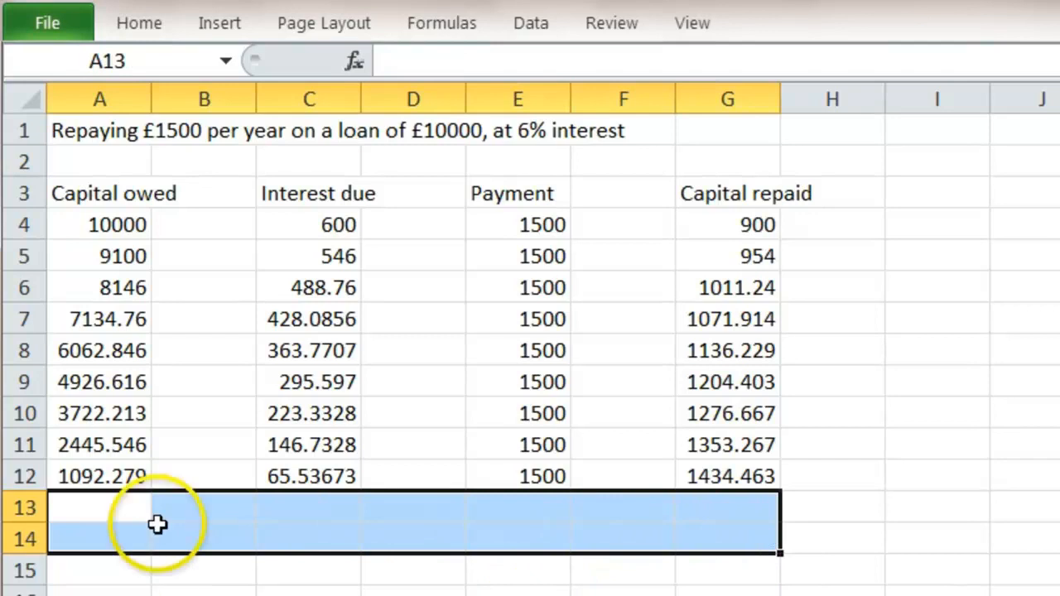
pyautogui.moveTo(301, 483)
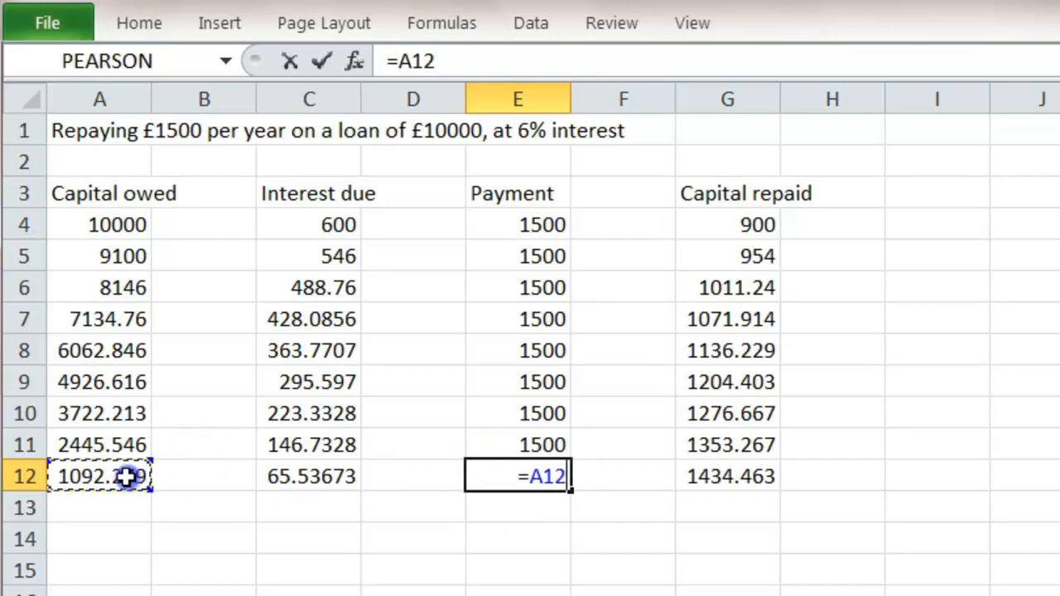
pyautogui.write('+')
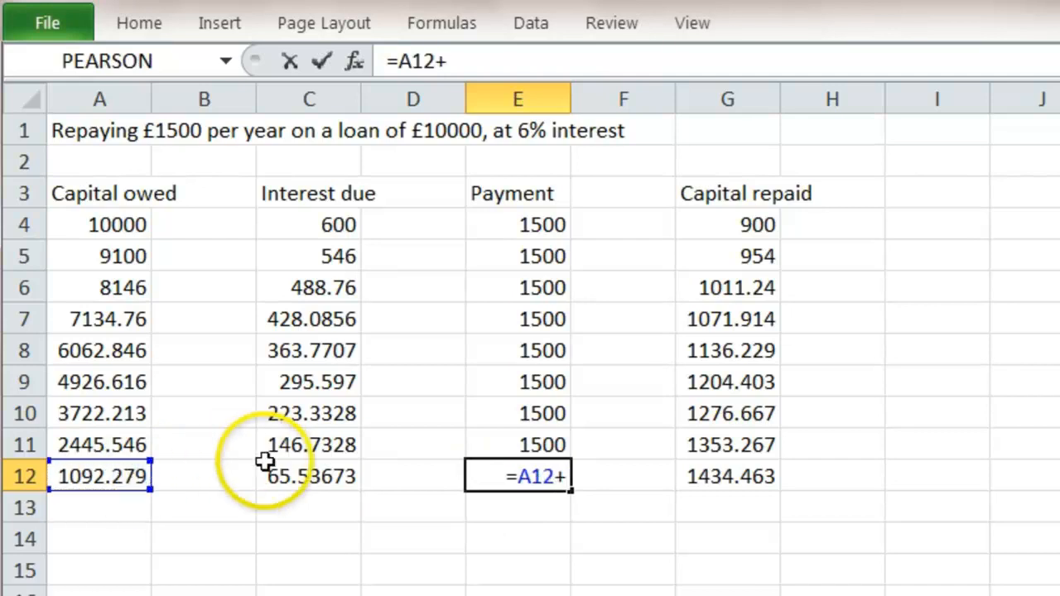
pyautogui.press('enter')
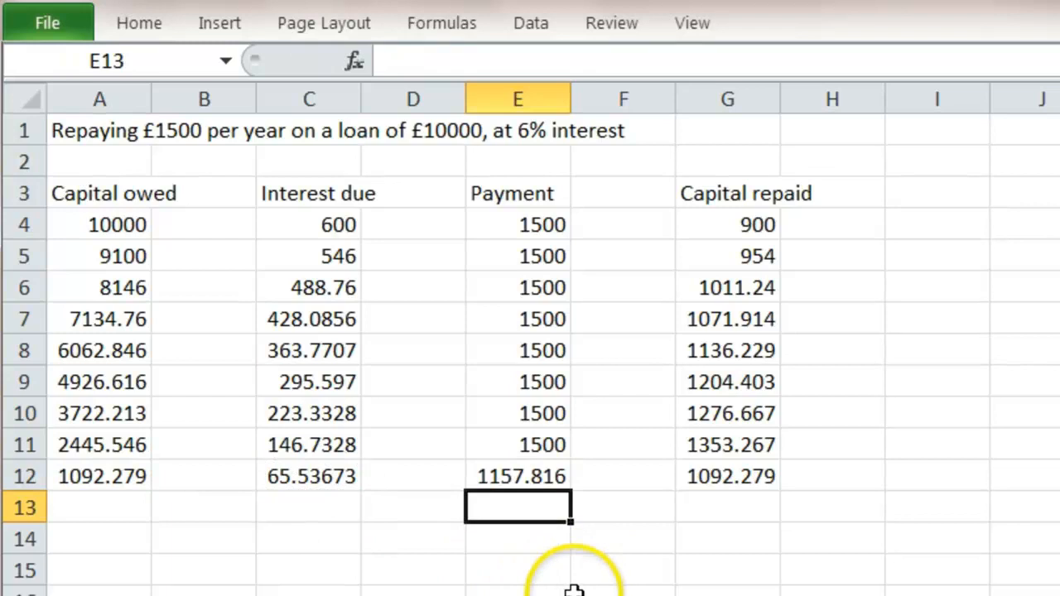
pyautogui.moveTo(765, 487)
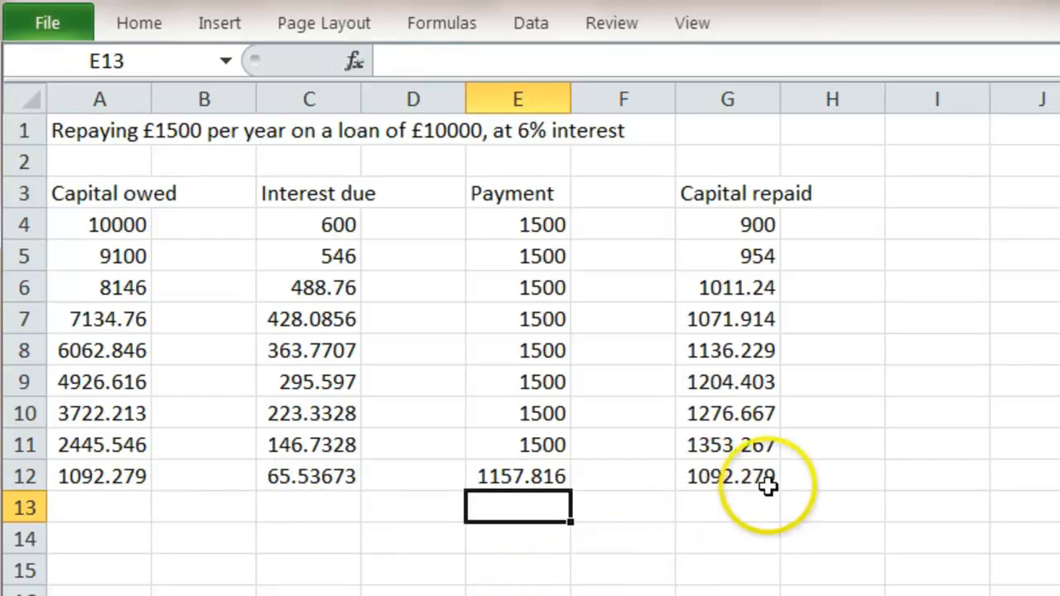
pyautogui.moveTo(709, 567)
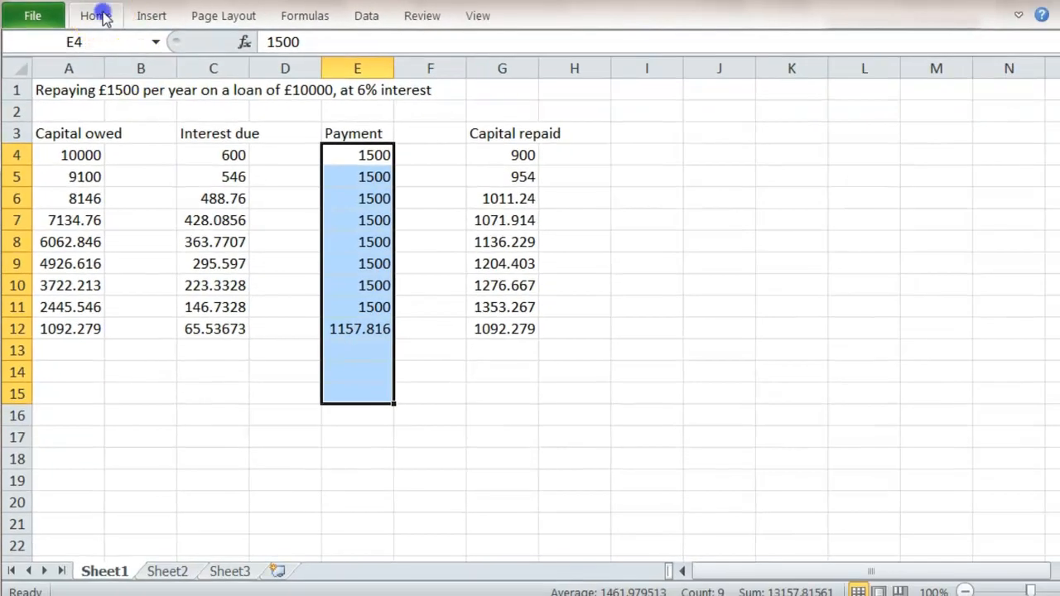
# - AutoSum the Payment column into E15, totalling 13157.82
pyautogui.click(96, 15)
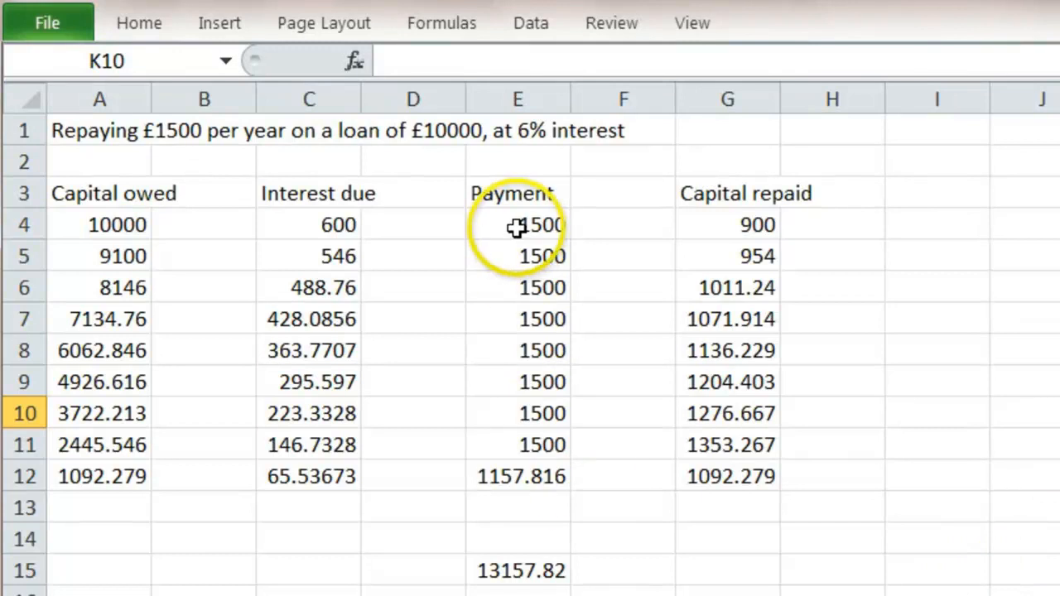
# - Change the annual payment to 1000 and extend the row 12 interest and capital repaid formulas
pyautogui.click(517, 225)
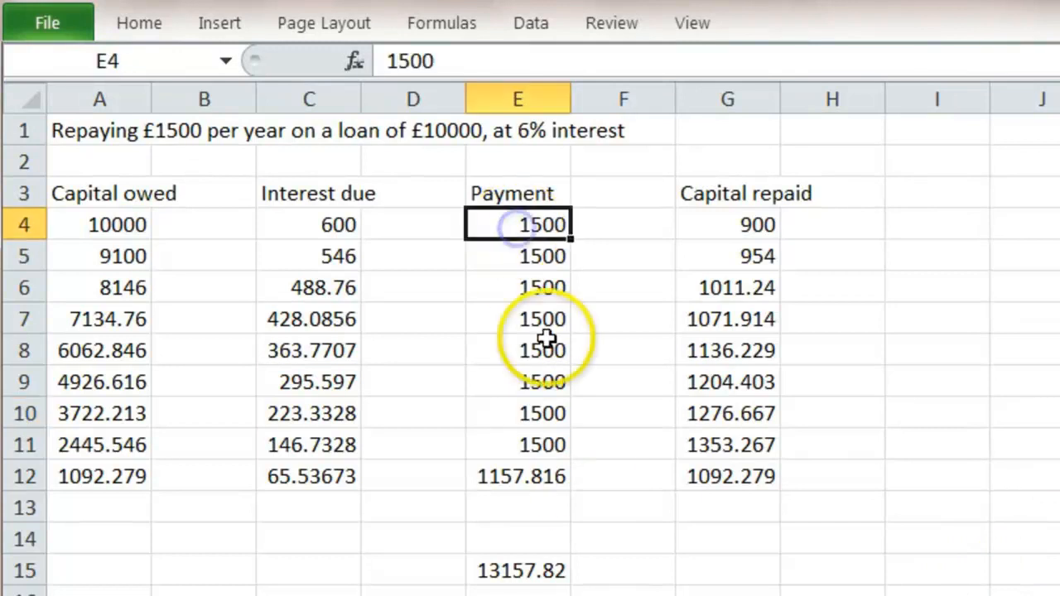
pyautogui.write('1000')
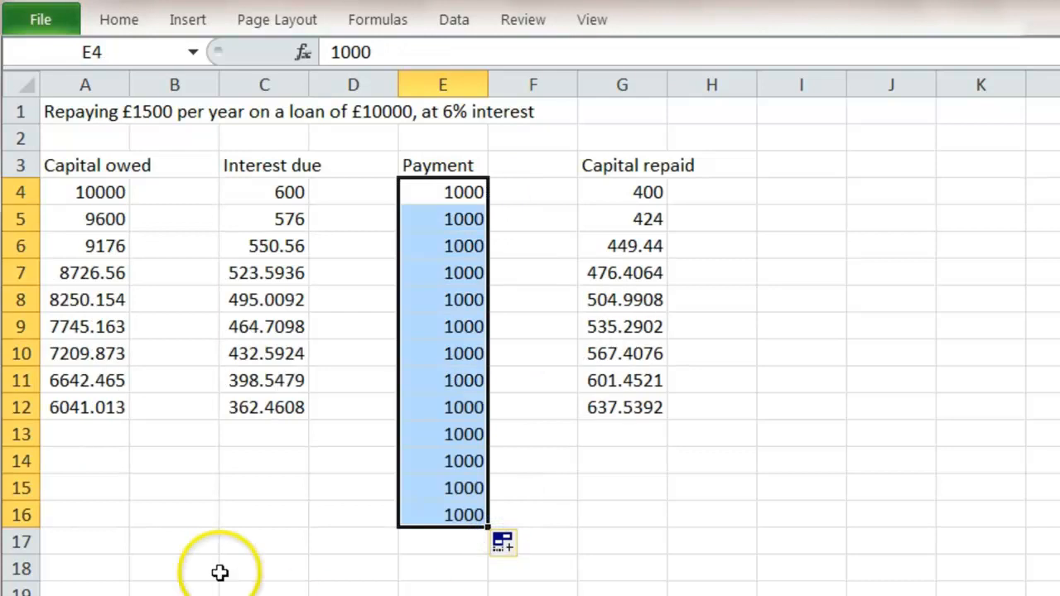
pyautogui.click(86, 407)
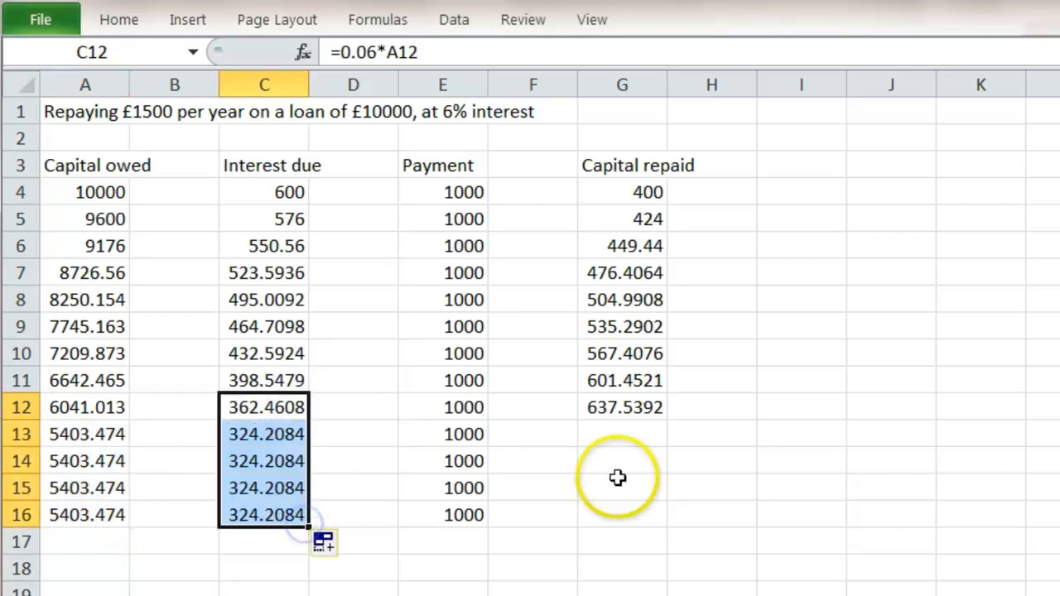
pyautogui.click(623, 407)
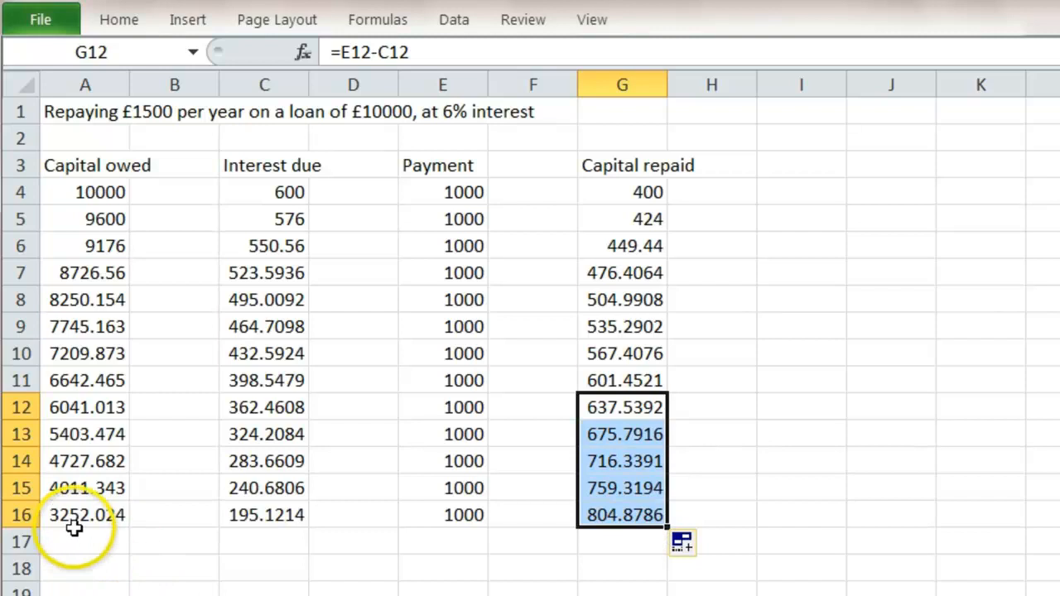
pyautogui.scroll(-3)
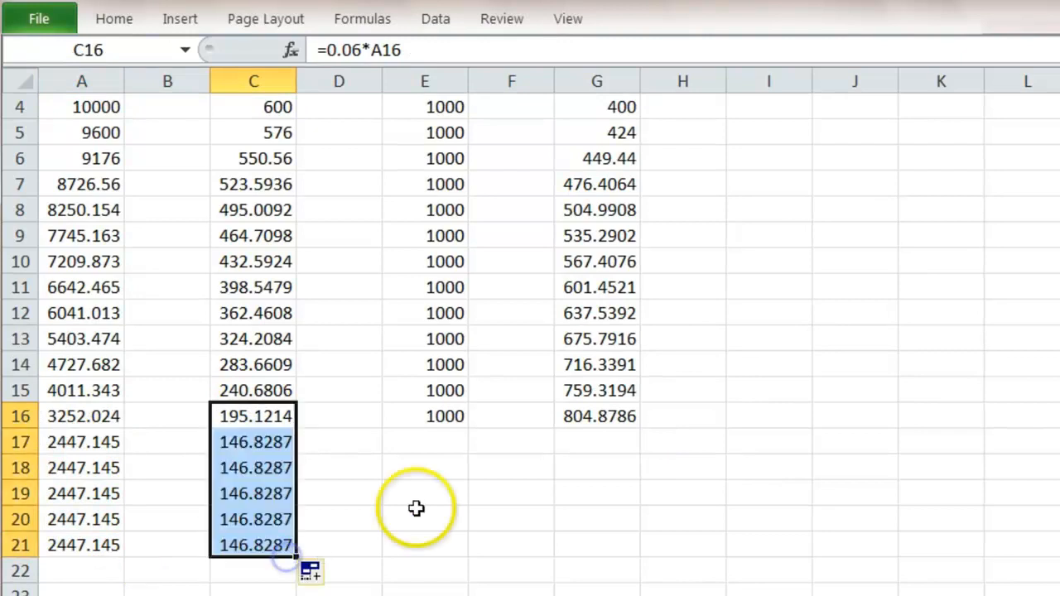
# - Fill the 1000 payments and capital repaid down to row 21 and remove the stray 1000 in F21
pyautogui.click(424, 415)
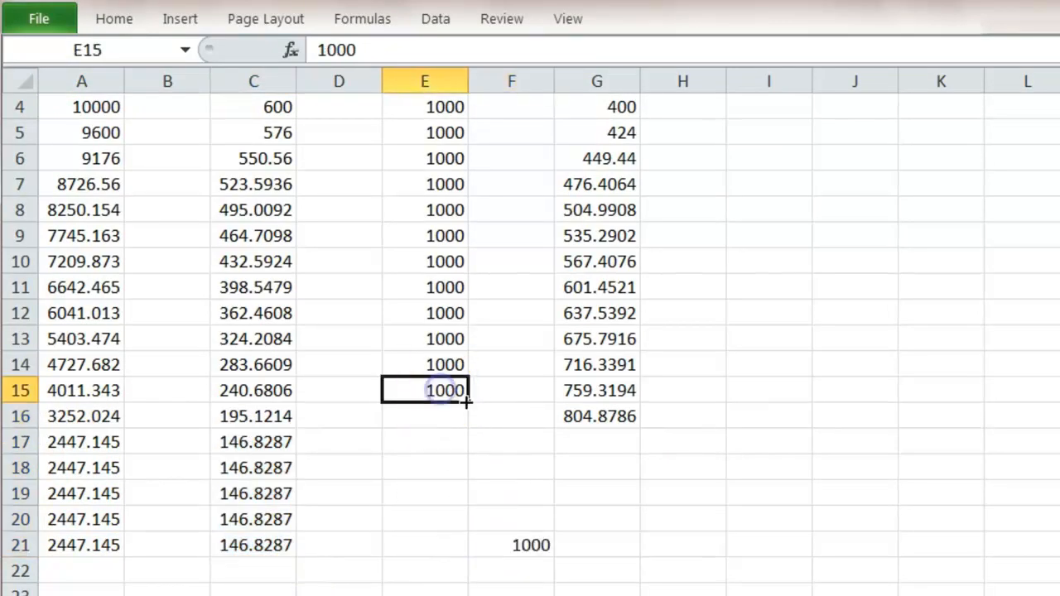
pyautogui.moveTo(467, 404); pyautogui.dragTo(467, 550)
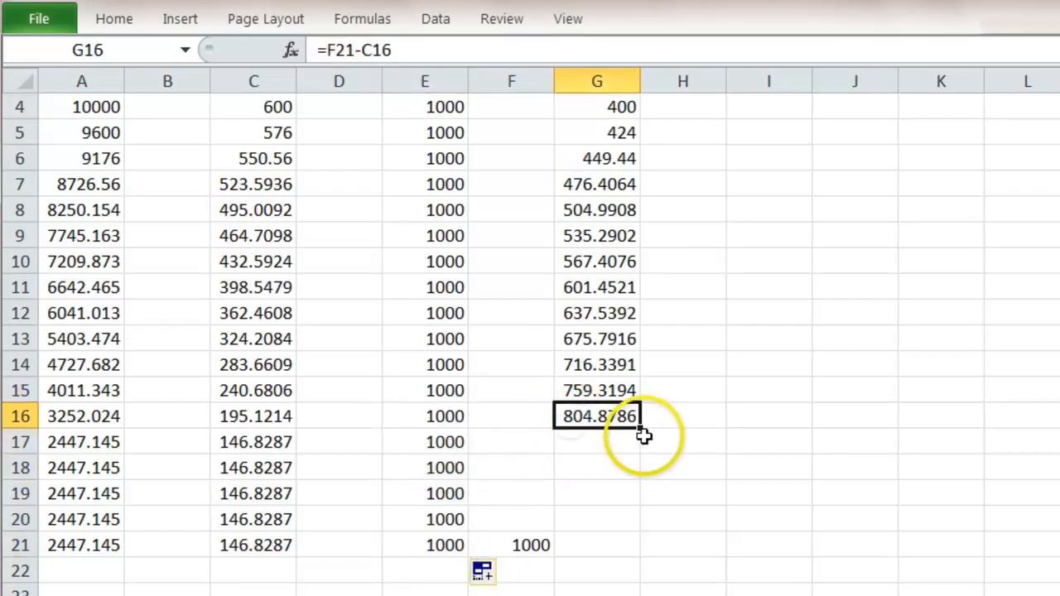
pyautogui.moveTo(598, 416); pyautogui.dragTo(598, 545)
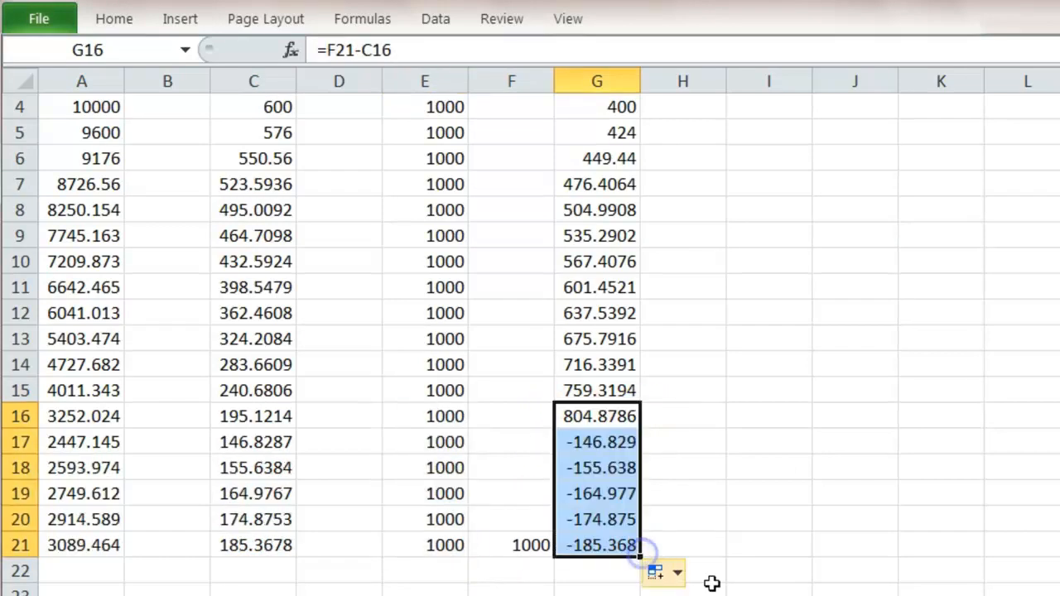
pyautogui.click(597, 391)
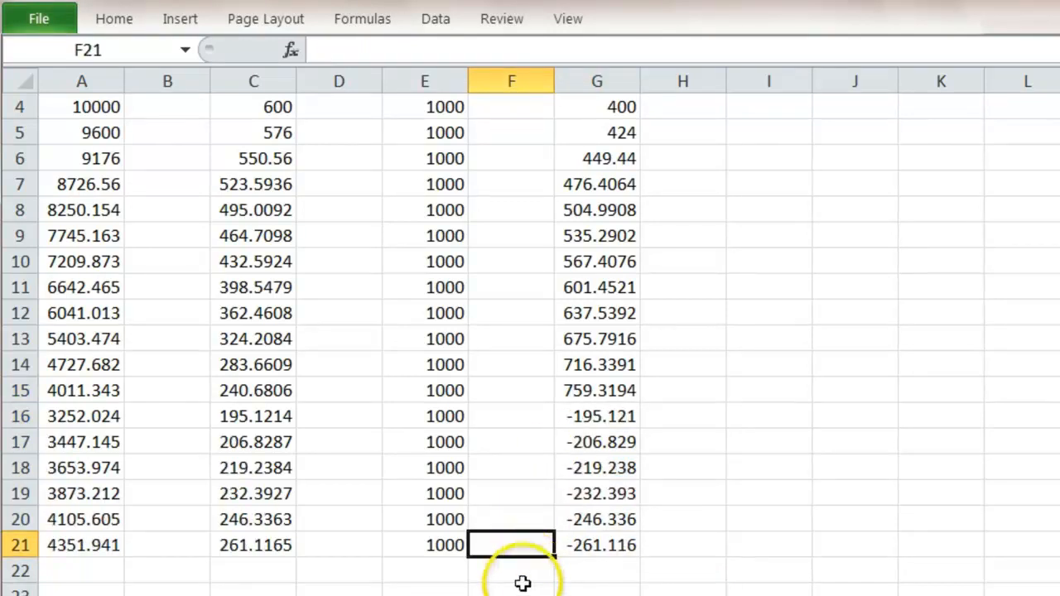
# - Clear rows 20–21 and make the row 19 payment =A19+C19, giving 730.9888
pyautogui.click(598, 391)
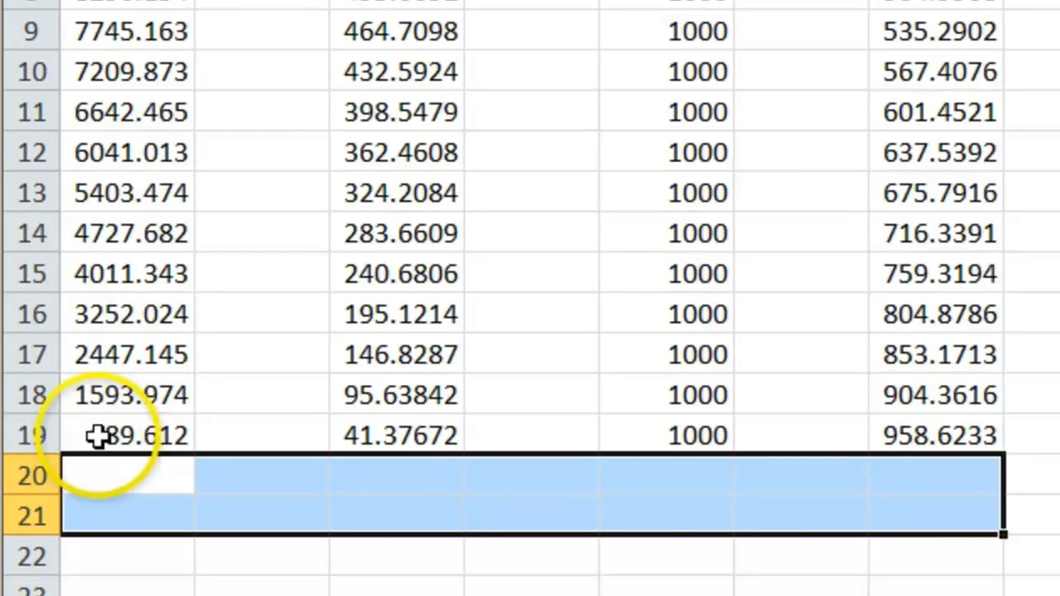
pyautogui.moveTo(309, 429)
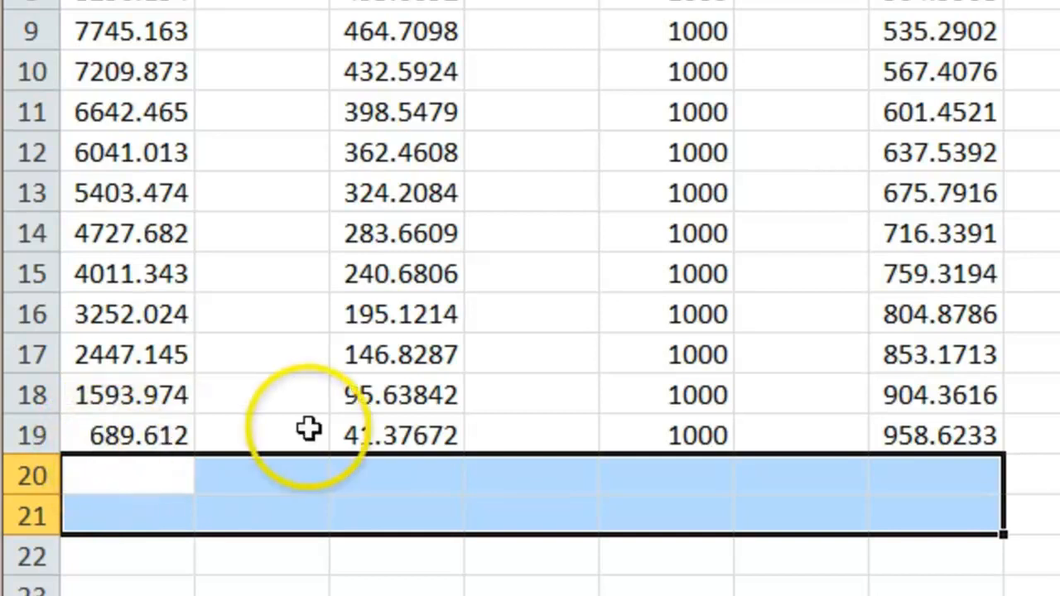
pyautogui.moveTo(552, 444)
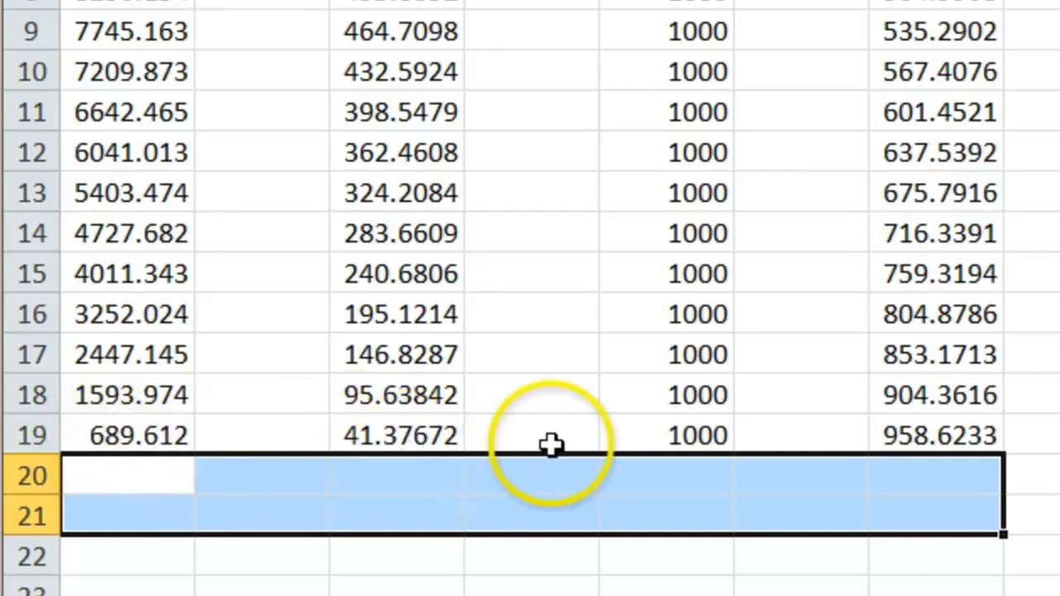
pyautogui.click(666, 434)
pyautogui.write('=A19')
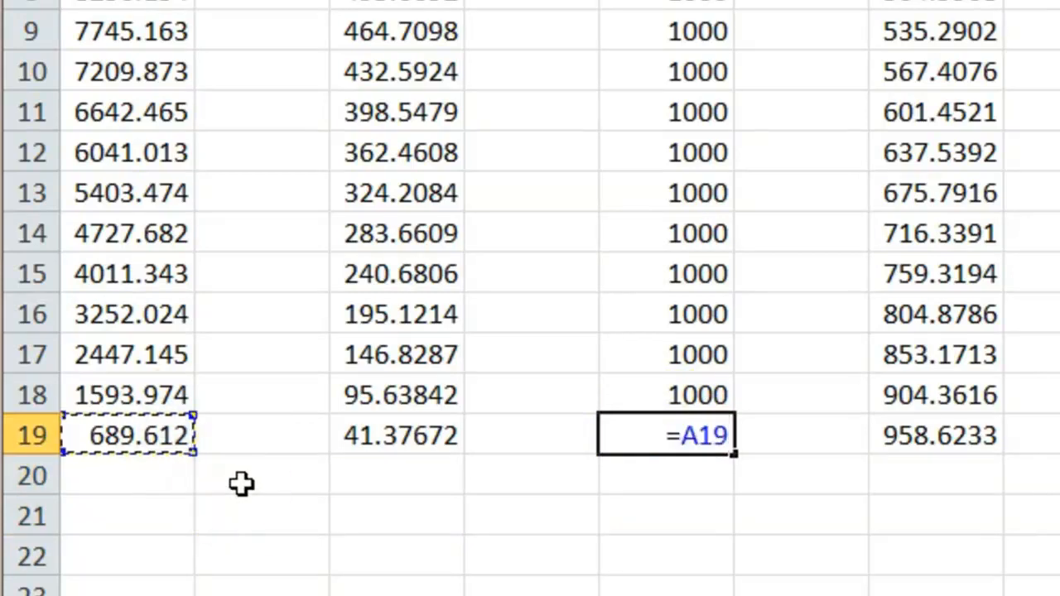
pyautogui.write('+')
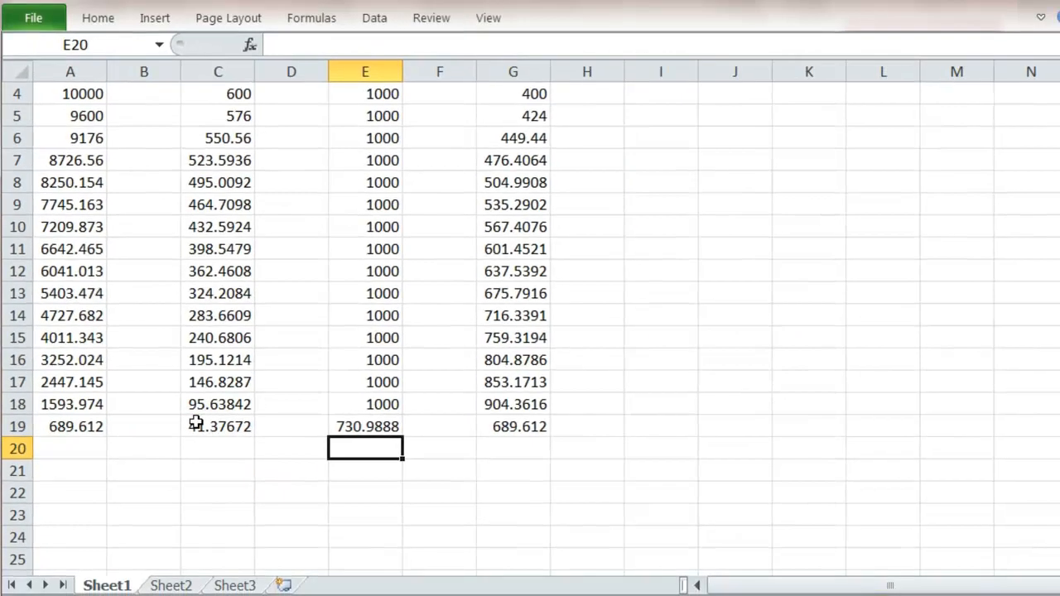
pyautogui.scroll(3)
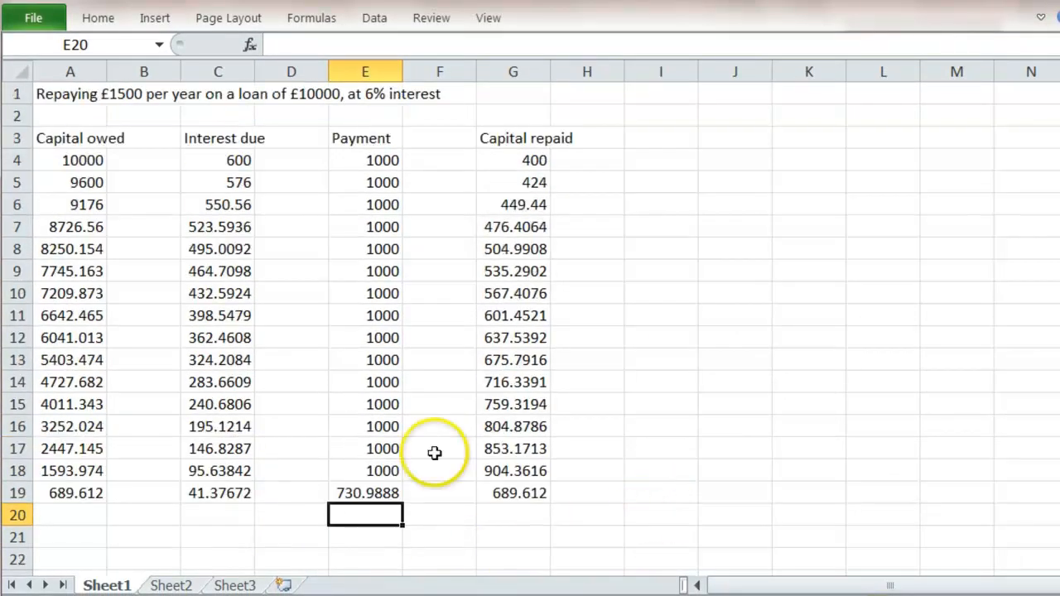
# - AutoSum payments E4:E20 into E21, totalling 15730.99
pyautogui.moveTo(364, 159); pyautogui.dragTo(367, 471)
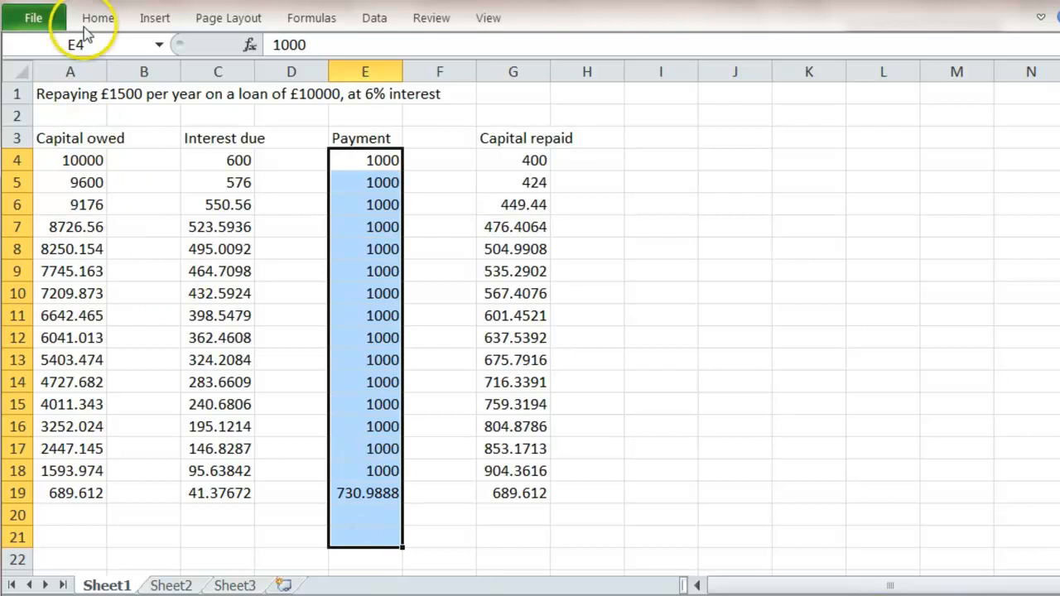
pyautogui.click(98, 16)
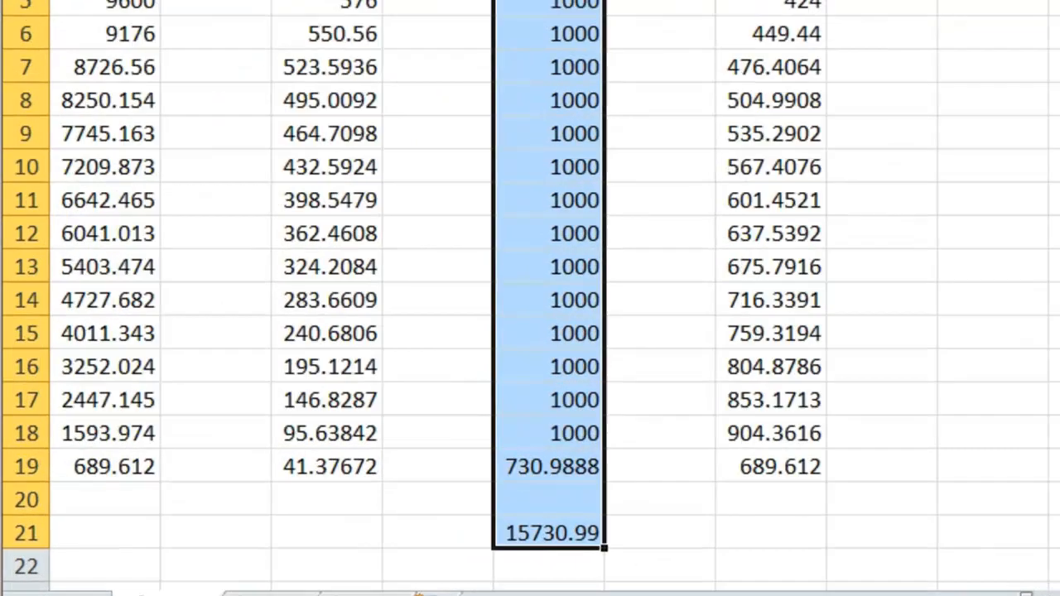
pyautogui.scroll(-3)
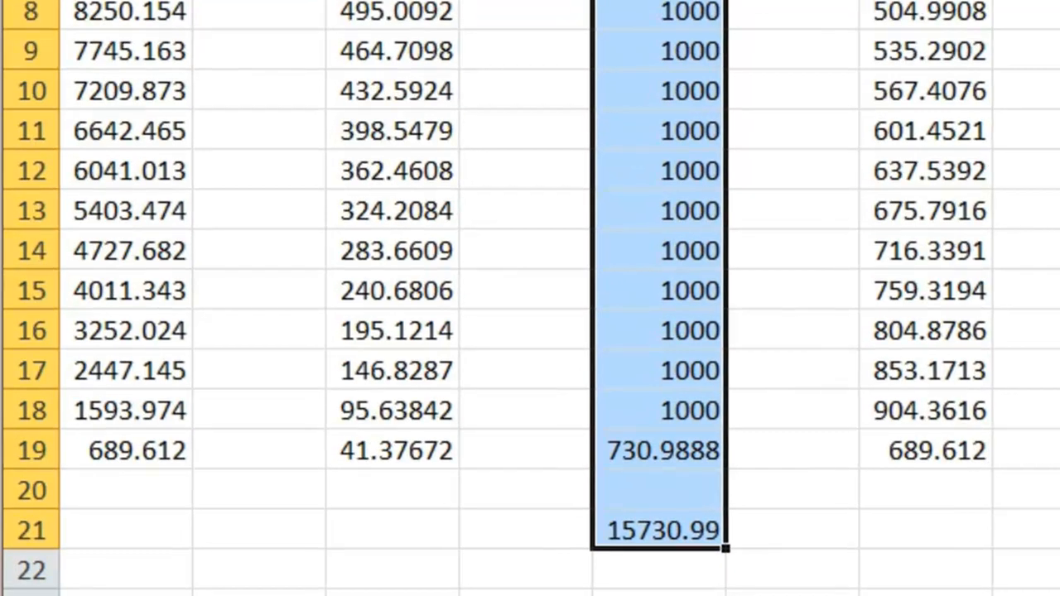